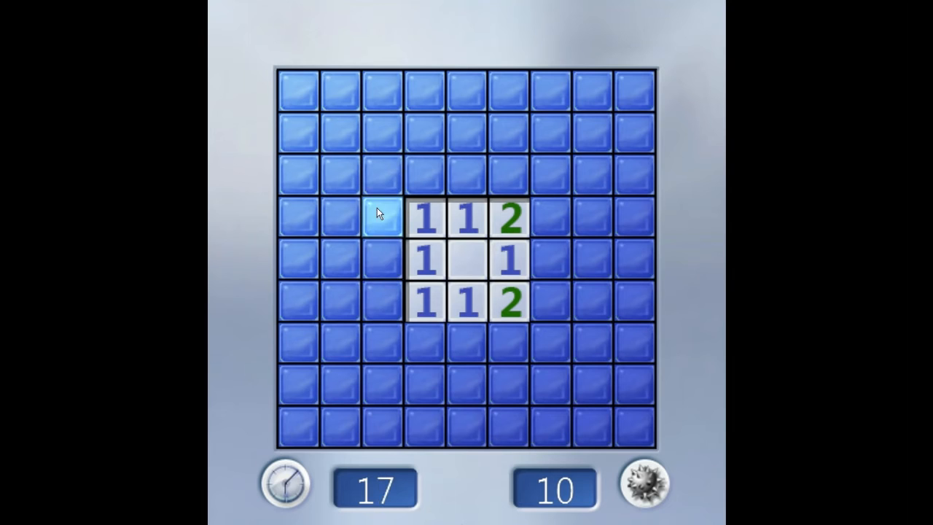
mouse_move(388, 259)
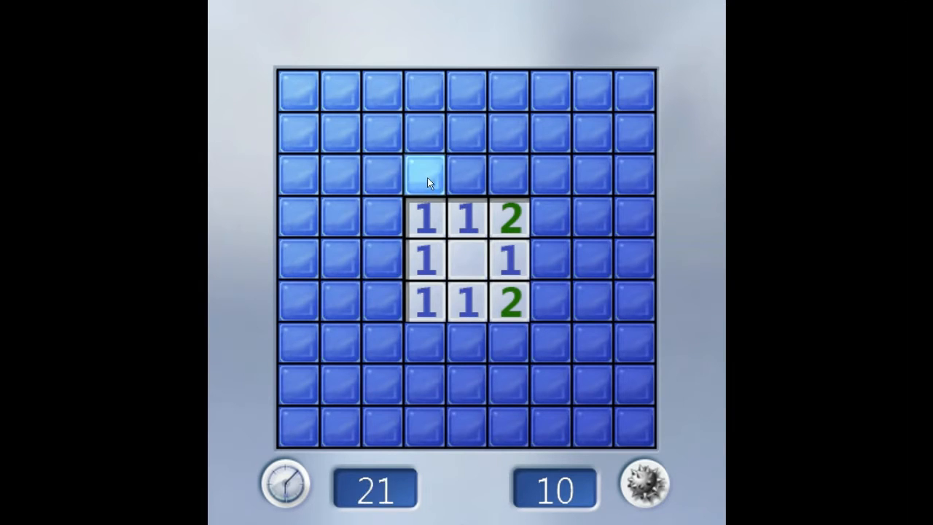
Reveal squares above and below the central clearing and flag the mine under the lower 2
left_click(426, 180)
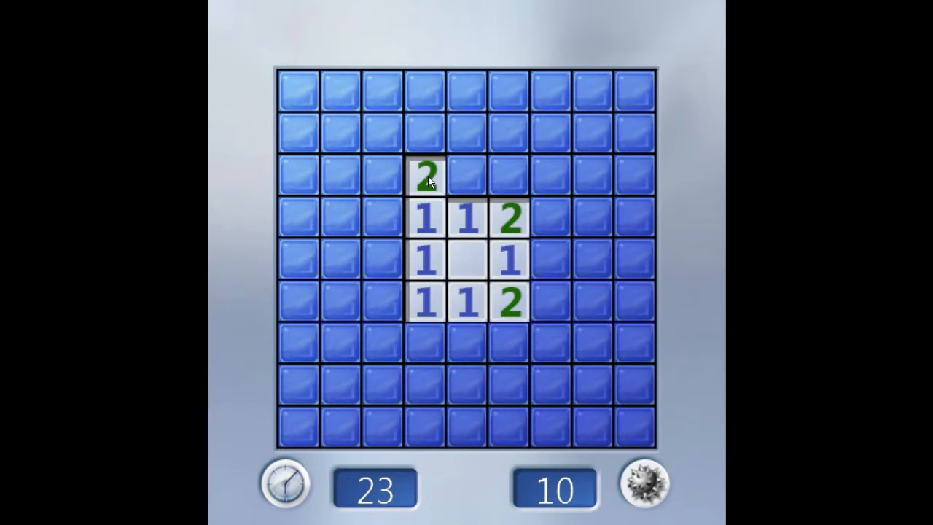
left_click(428, 355)
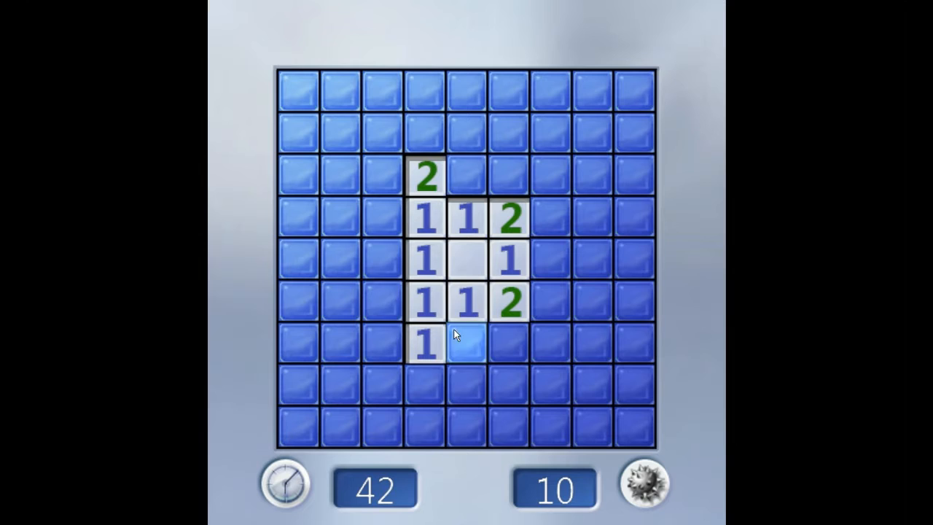
left_click(465, 337)
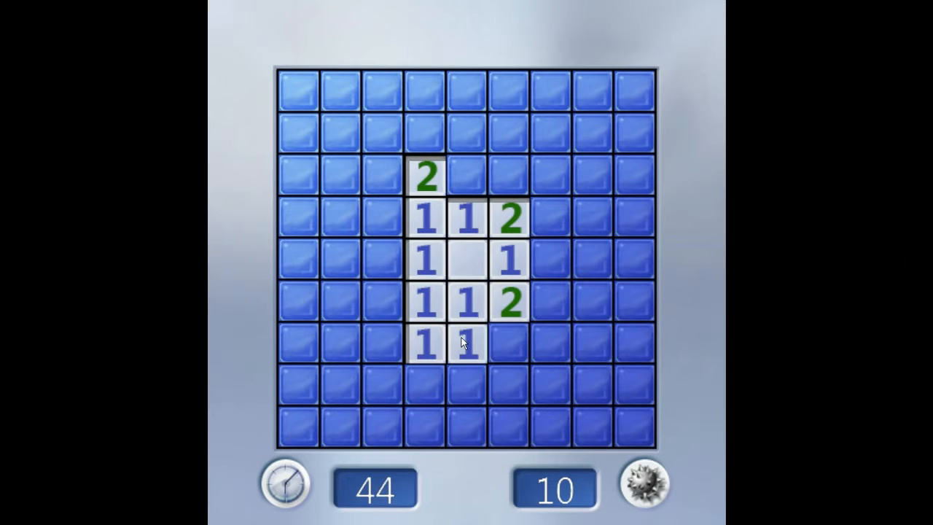
right_click(504, 352)
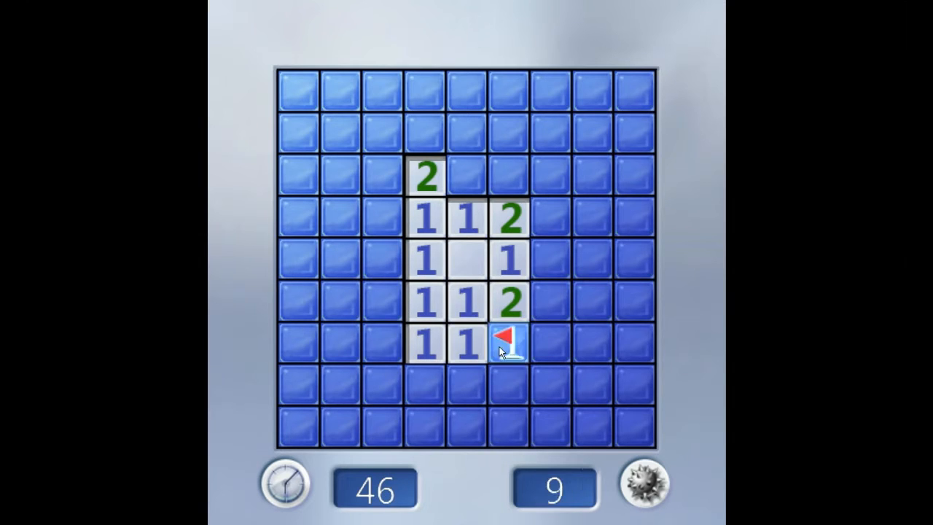
mouse_move(465, 348)
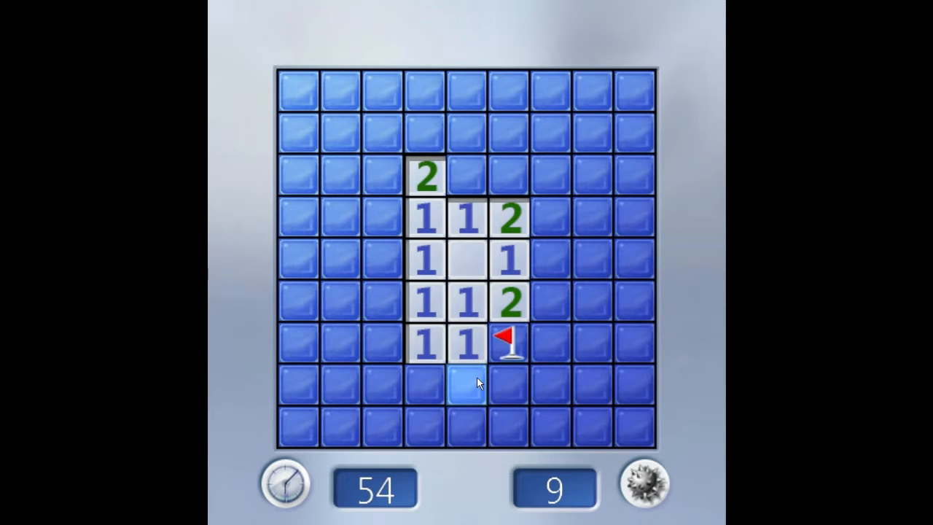
left_click(469, 384)
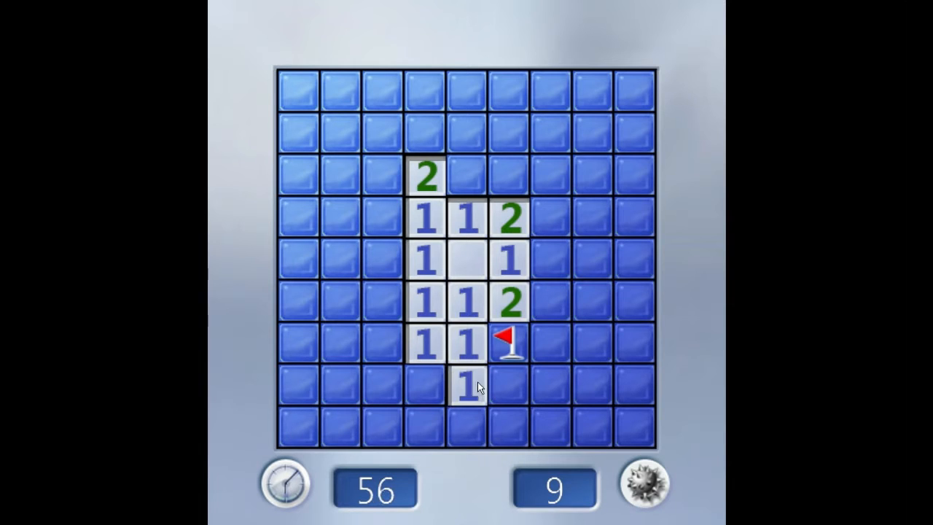
left_click(508, 387)
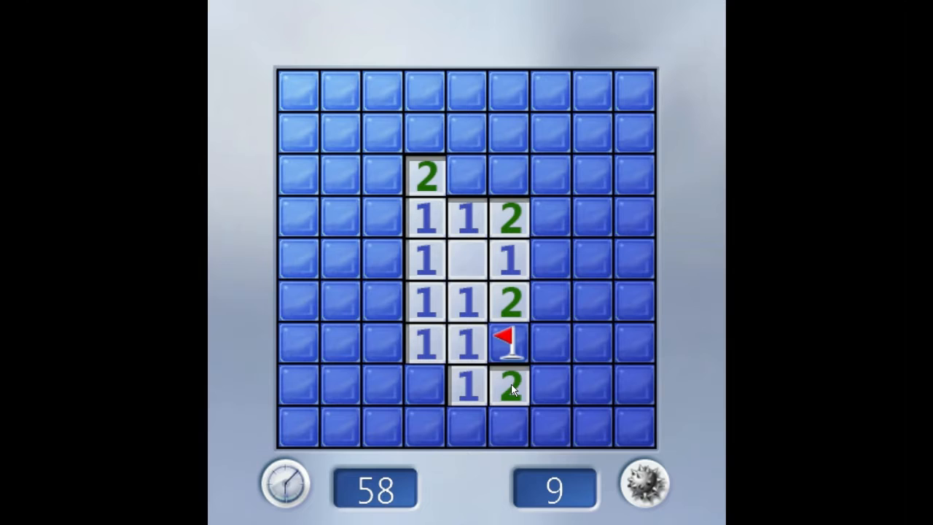
mouse_move(503, 278)
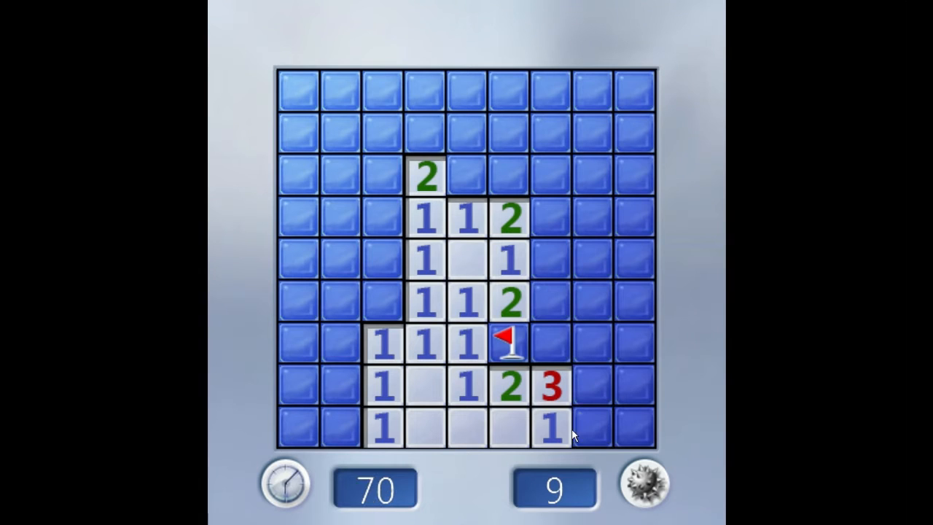
Flag the mine above the red 3 and reveal squares right of the central clearing
right_click(549, 355)
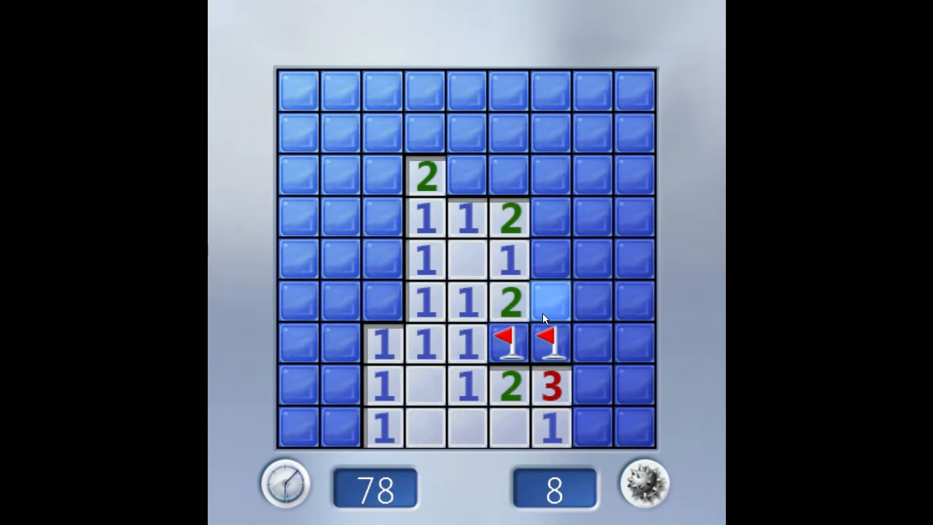
left_click(551, 301)
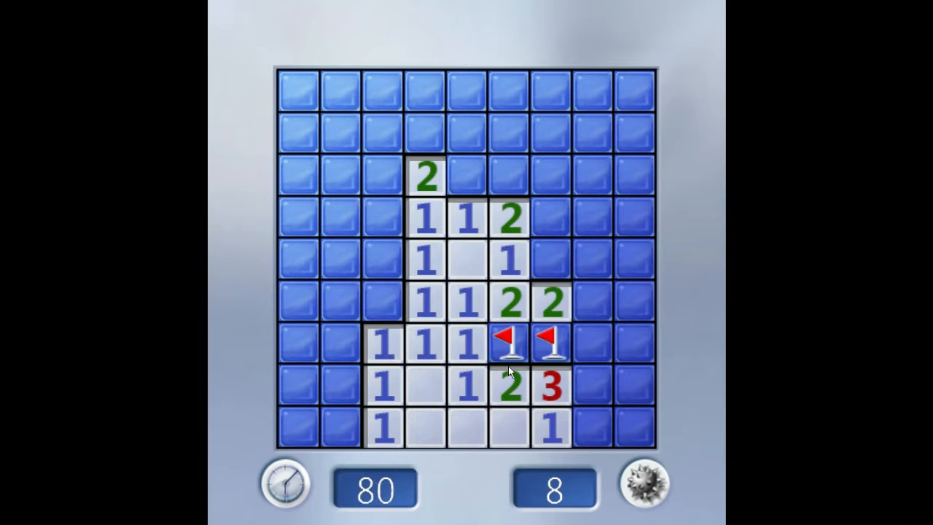
left_click(550, 260)
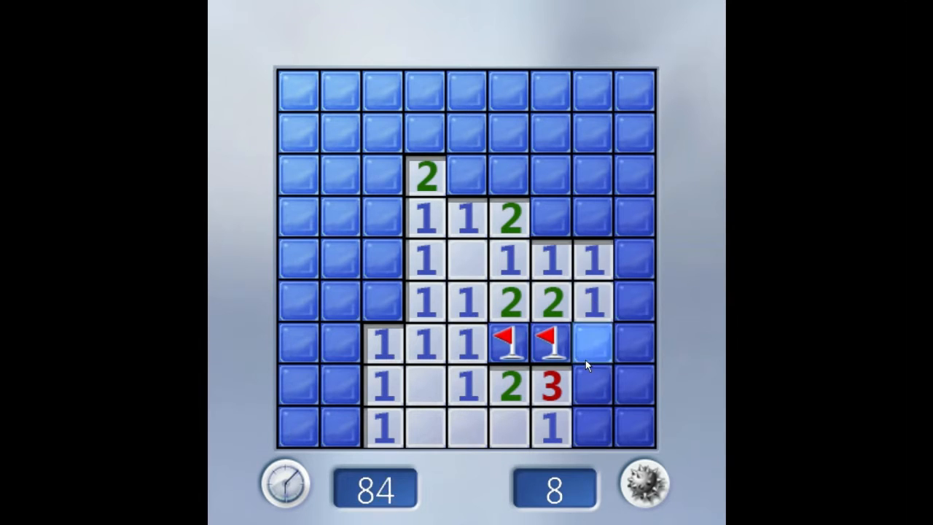
left_click(586, 353)
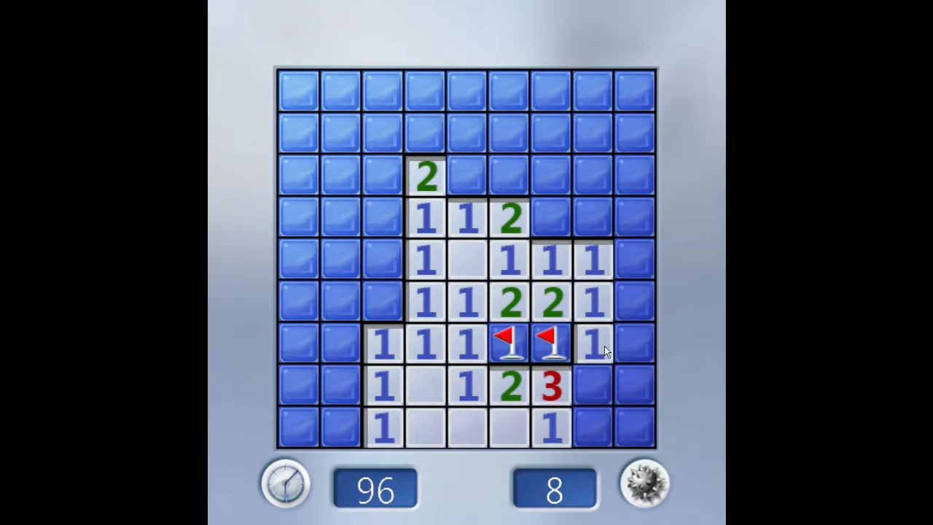
left_click(596, 389)
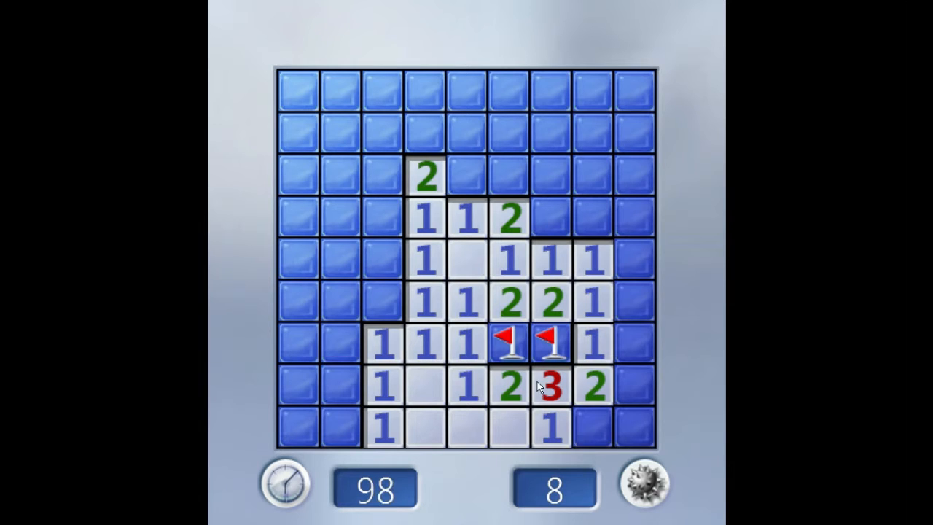
Flag mines in the bottom row and right of the upper 2, opening the right column
right_click(590, 437)
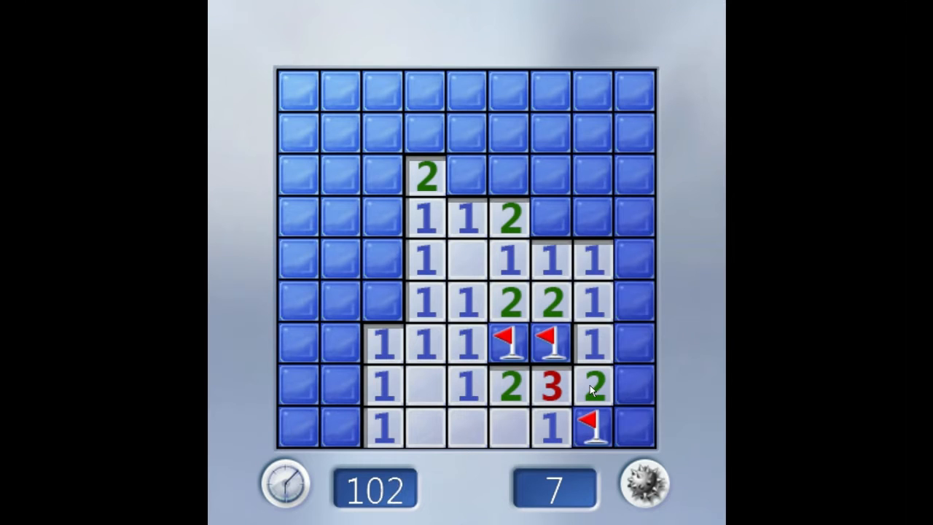
left_click(627, 357)
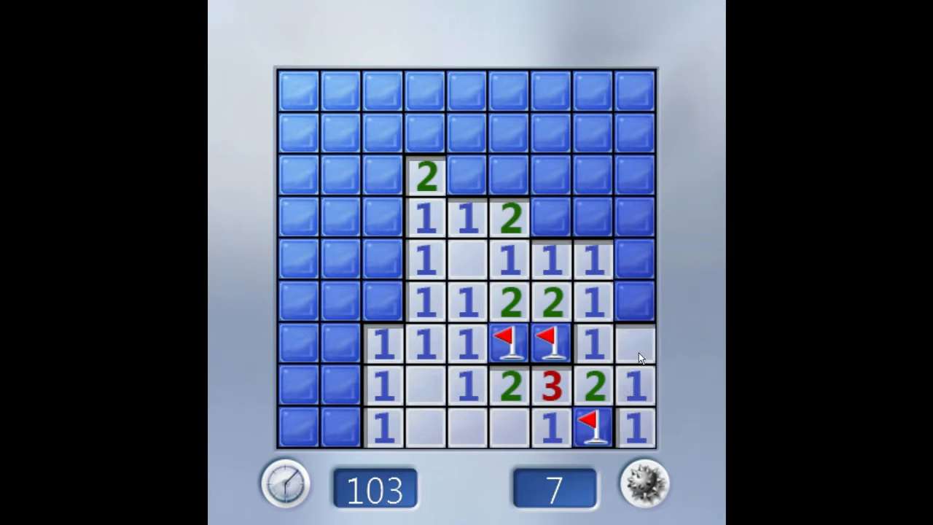
left_click(633, 339)
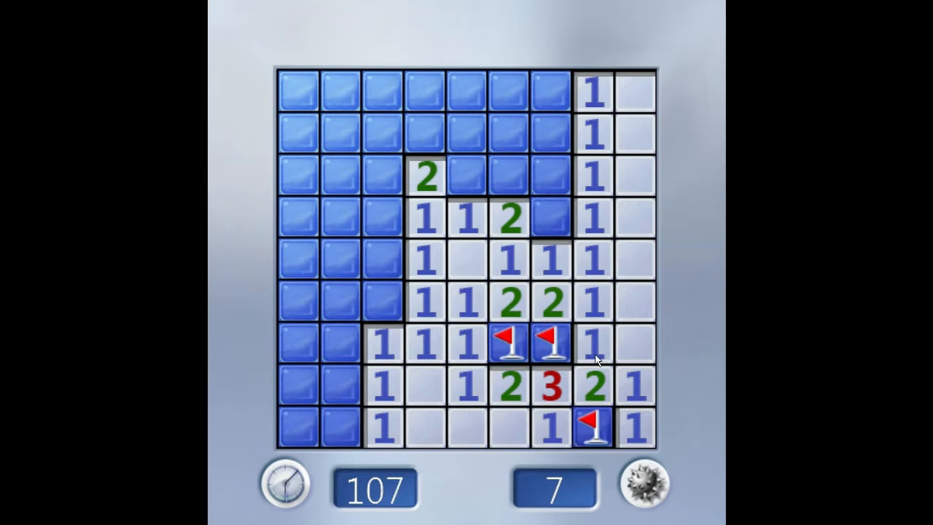
right_click(541, 217)
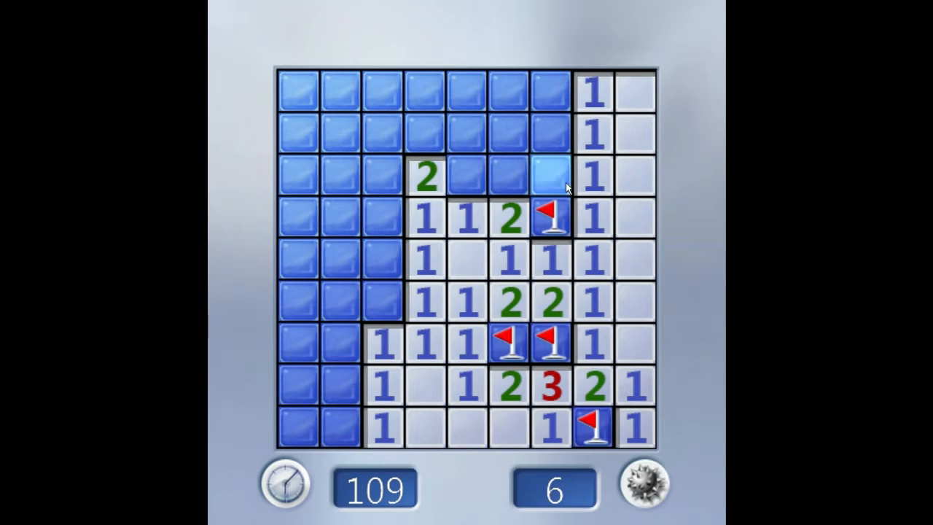
left_click(547, 175)
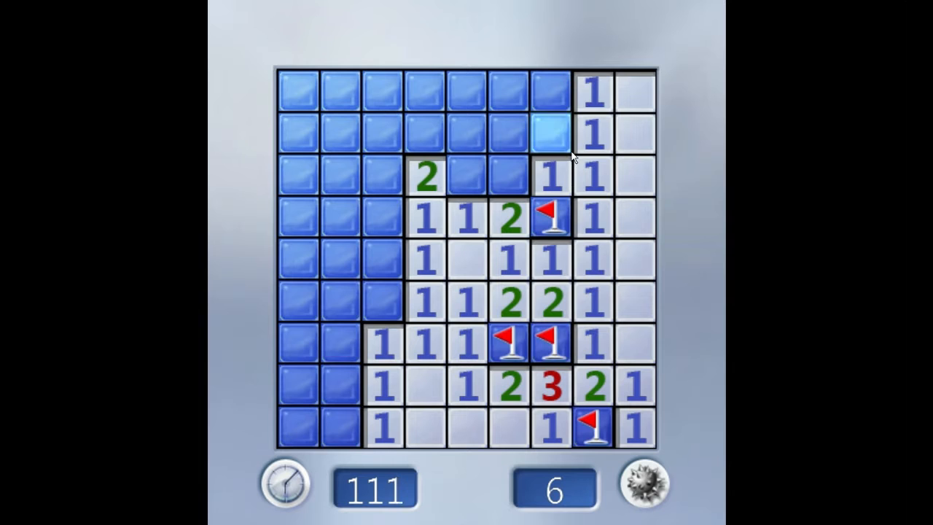
left_click(542, 91)
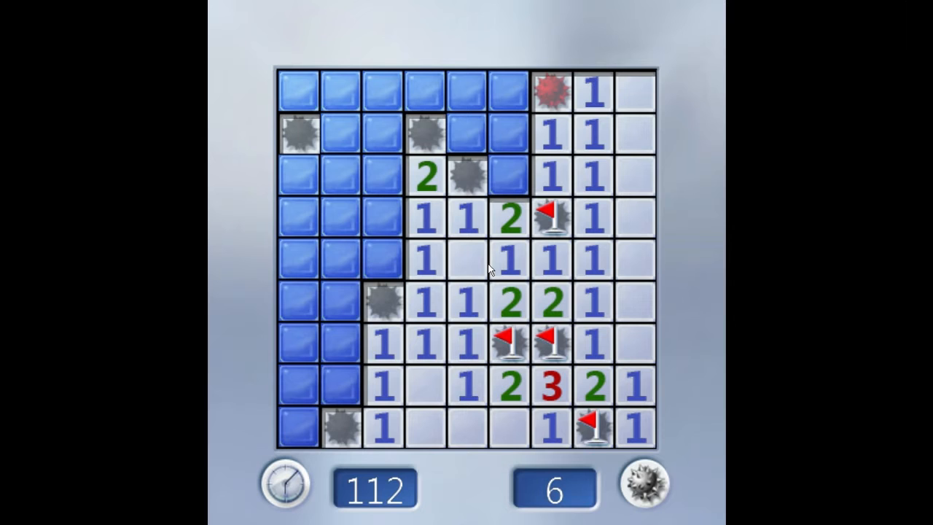
Start a new game from the game-over prompt after losing
left_click(642, 493)
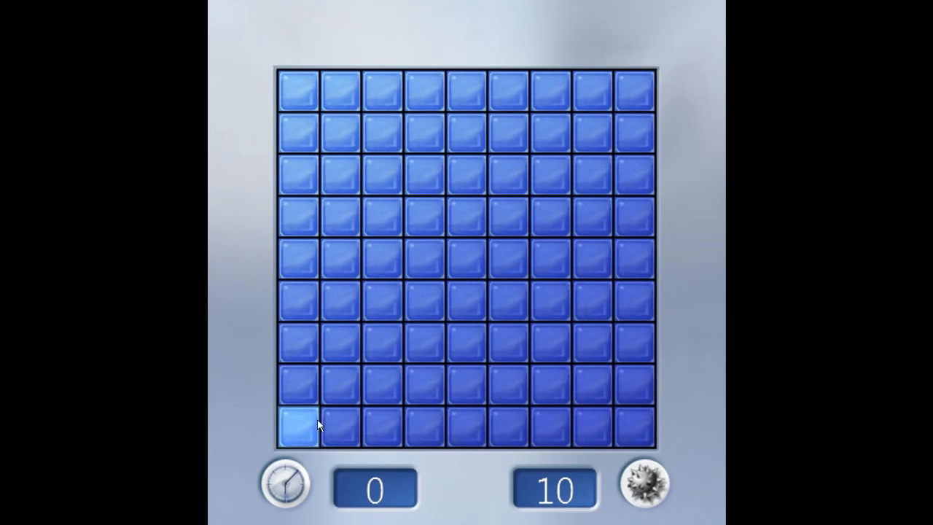
Make the first reveal and flag mines on the left edge, bottom row and bottom-right corner
left_click(299, 428)
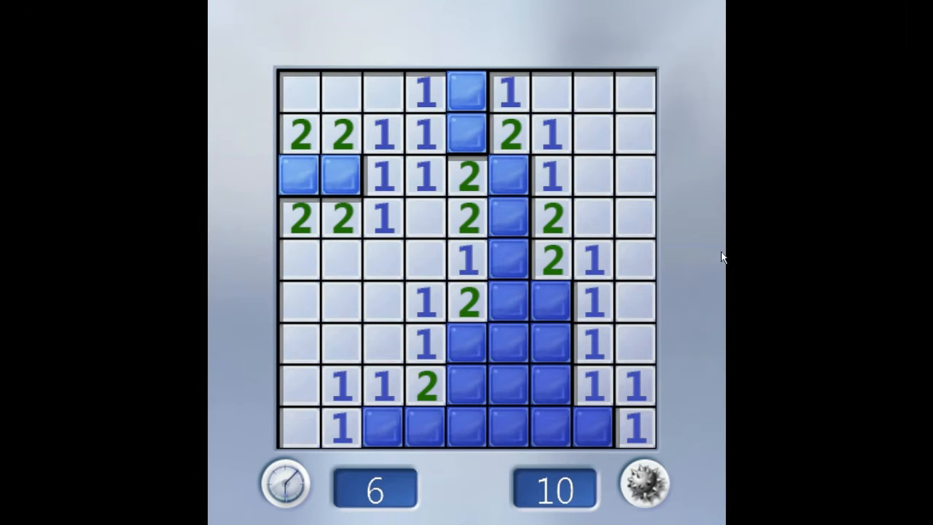
right_click(340, 175)
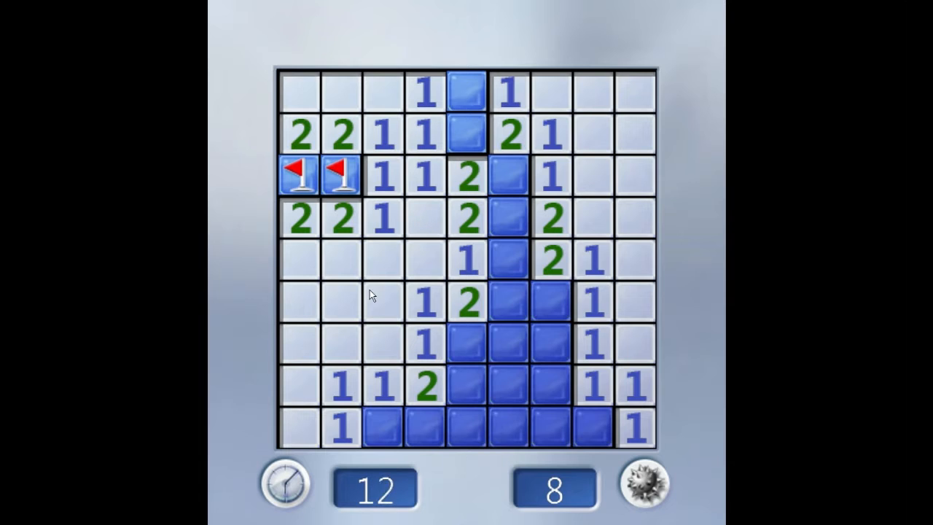
right_click(386, 437)
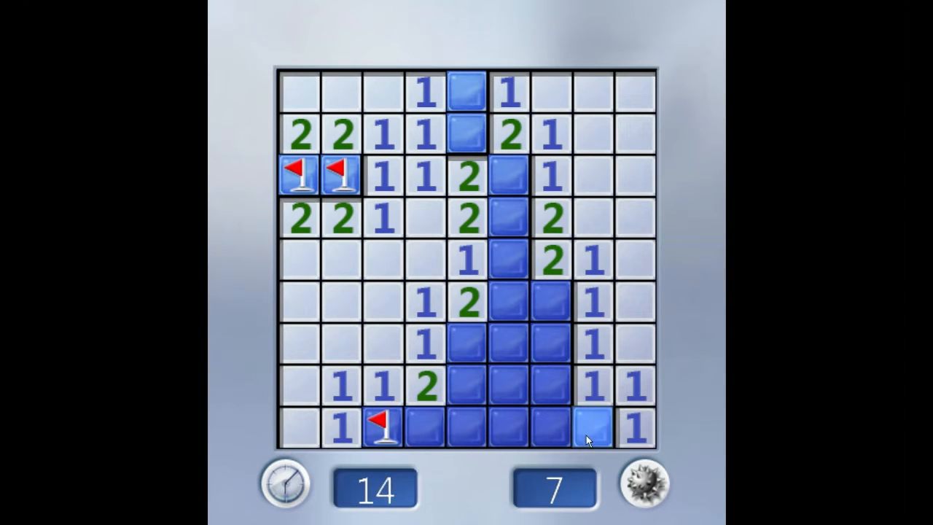
right_click(598, 436)
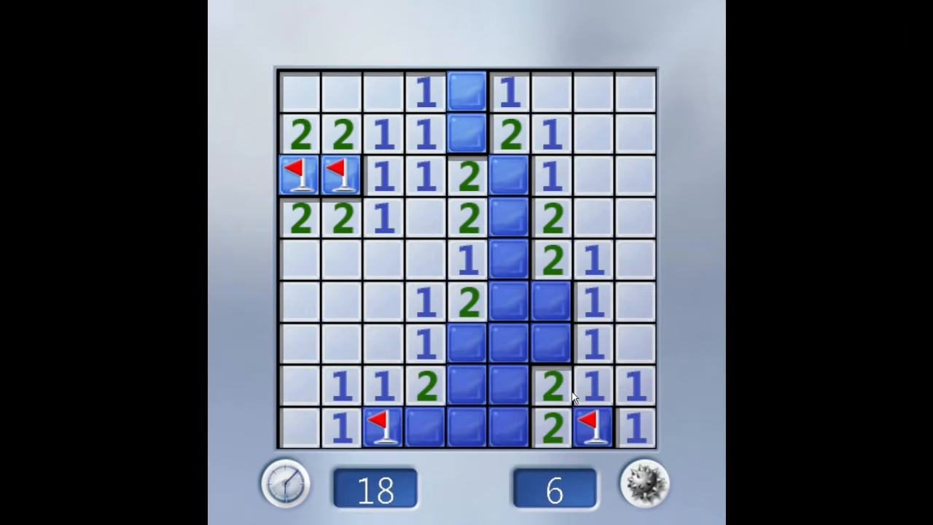
Flag mines beside the central unopened strip and reveal safe squares next to it
right_click(549, 307)
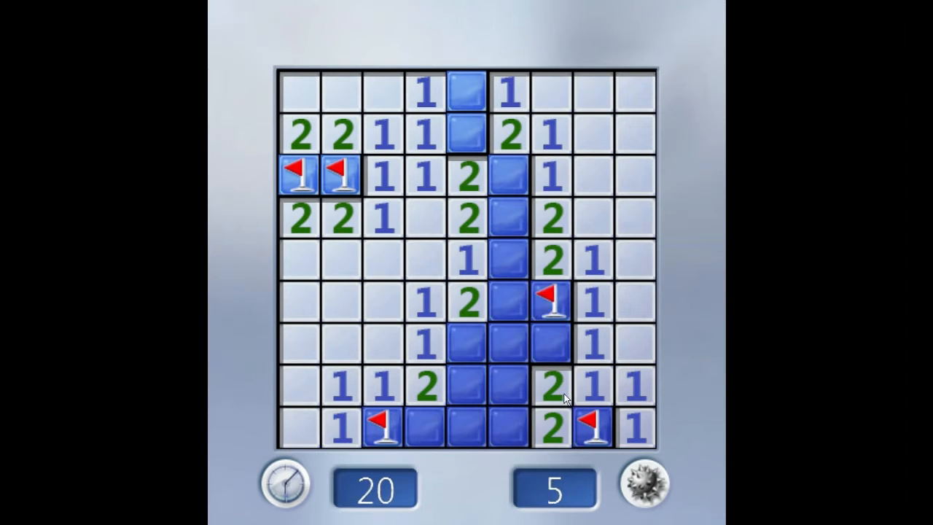
right_click(465, 350)
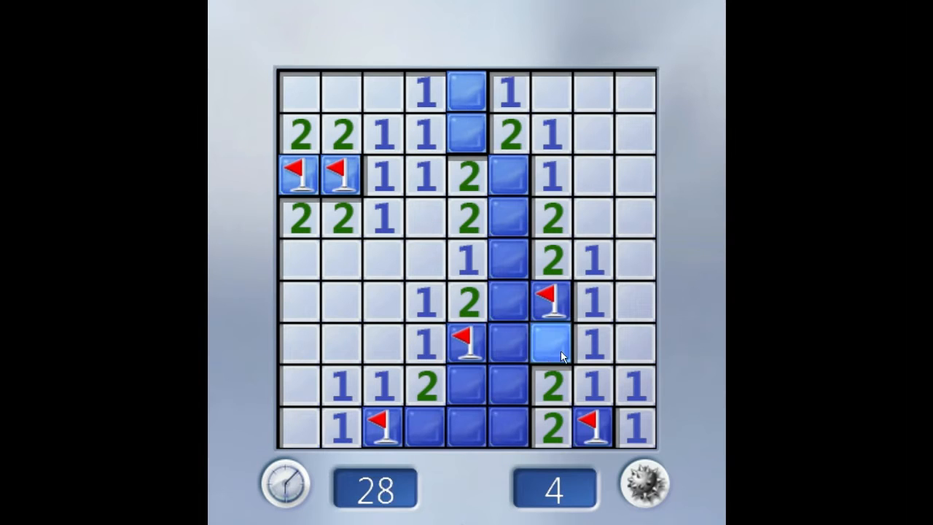
left_click(546, 344)
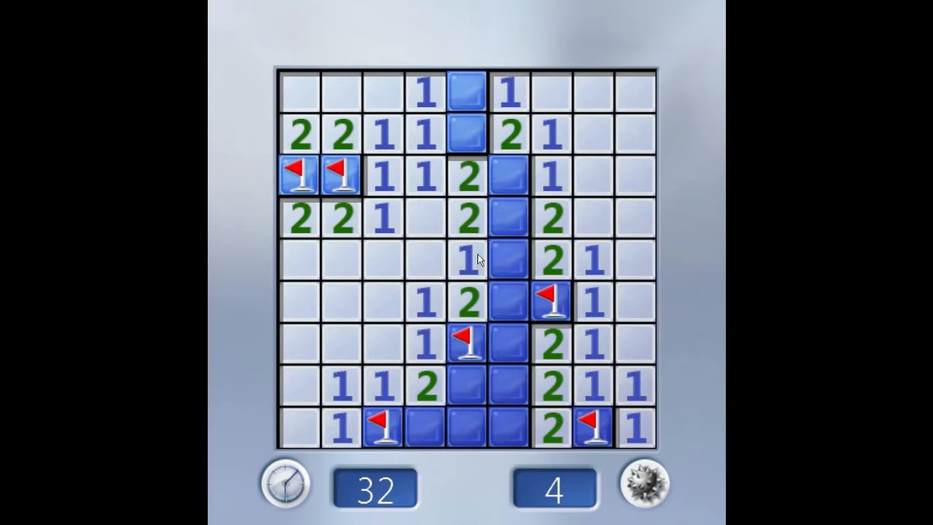
mouse_move(307, 299)
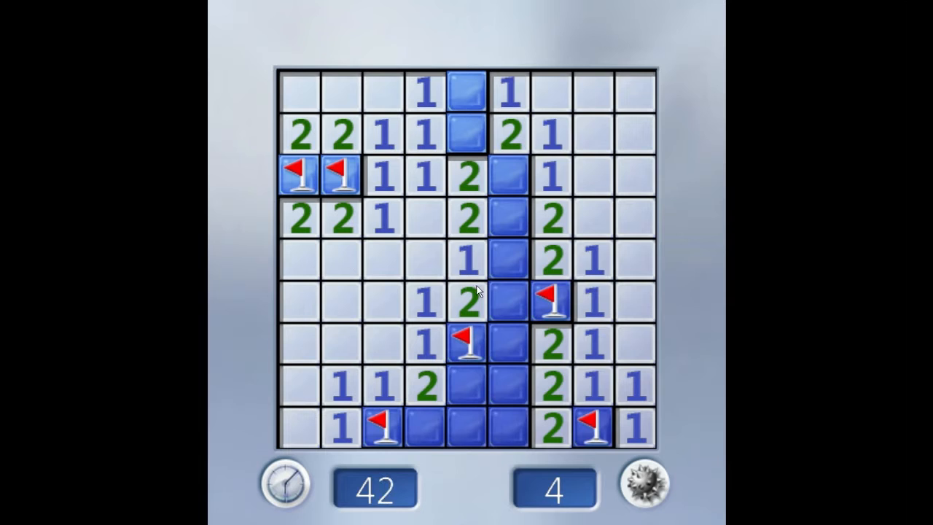
left_click(507, 218)
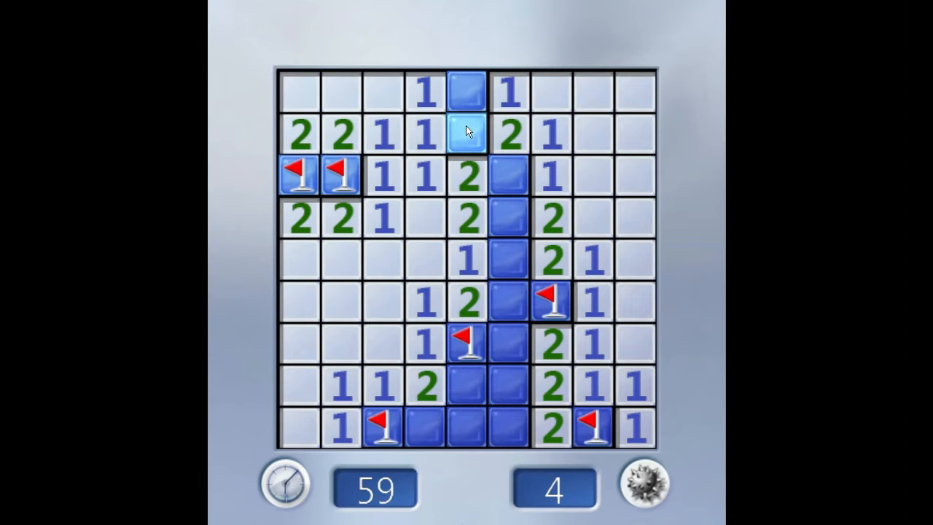
Flag the strip's mines, uncover its two 3s, reach zero mines, and start a fresh board
right_click(465, 134)
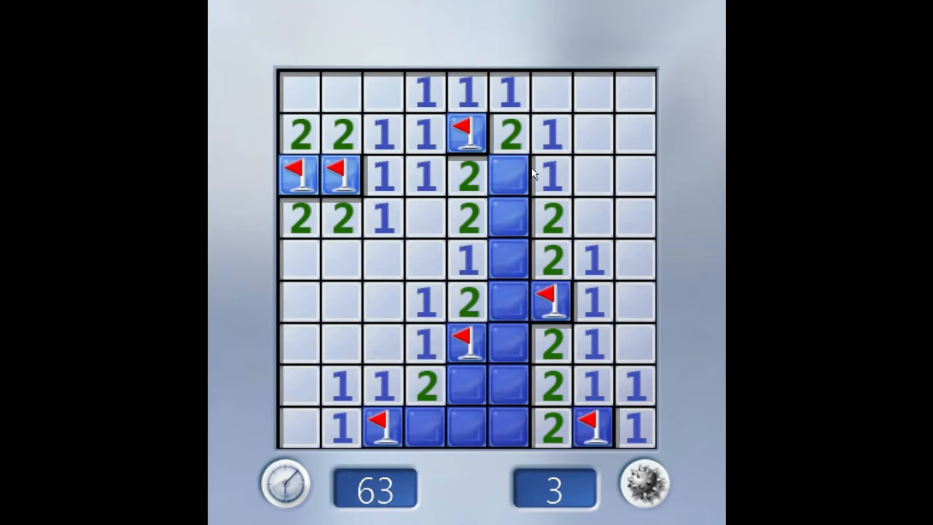
right_click(502, 177)
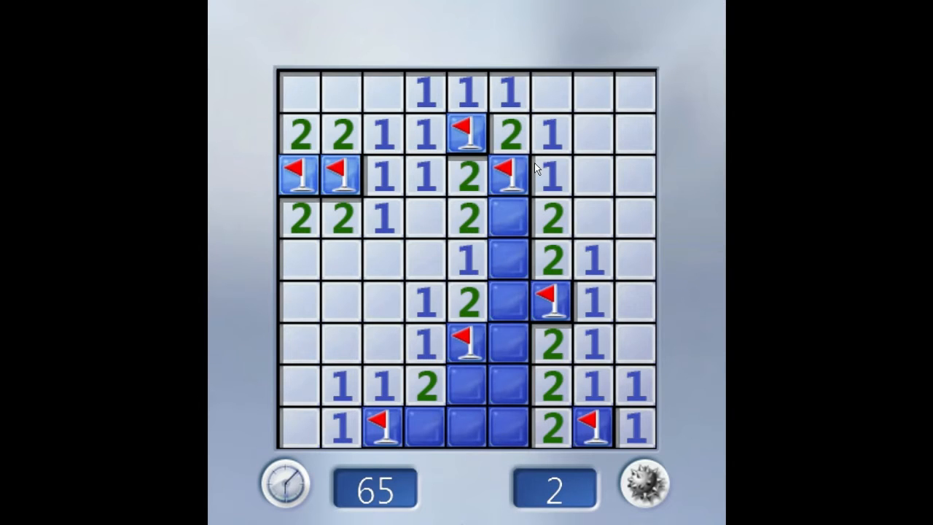
mouse_move(477, 233)
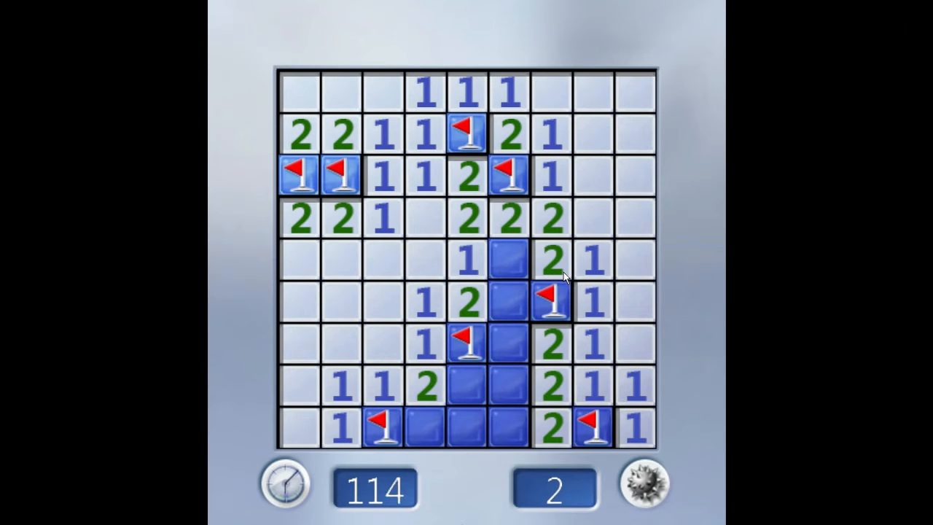
right_click(503, 257)
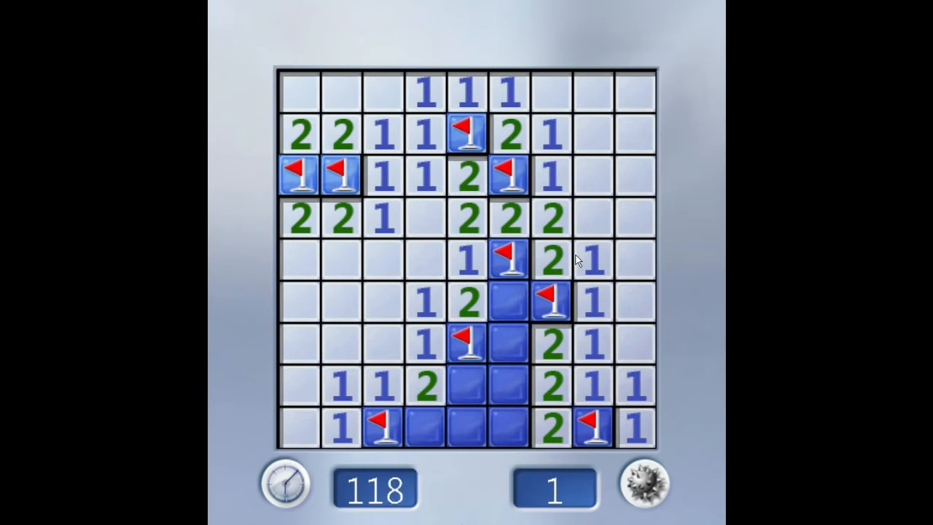
left_click(505, 301)
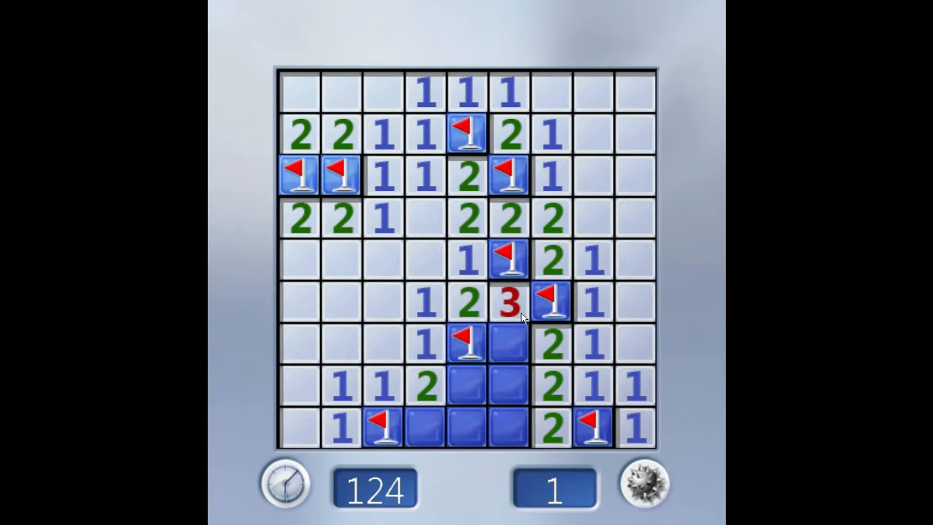
left_click(506, 354)
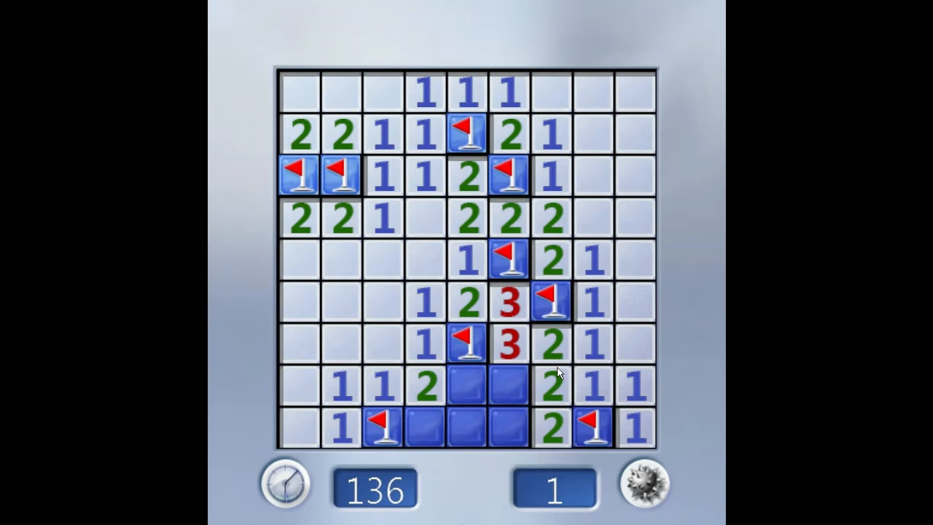
mouse_move(531, 375)
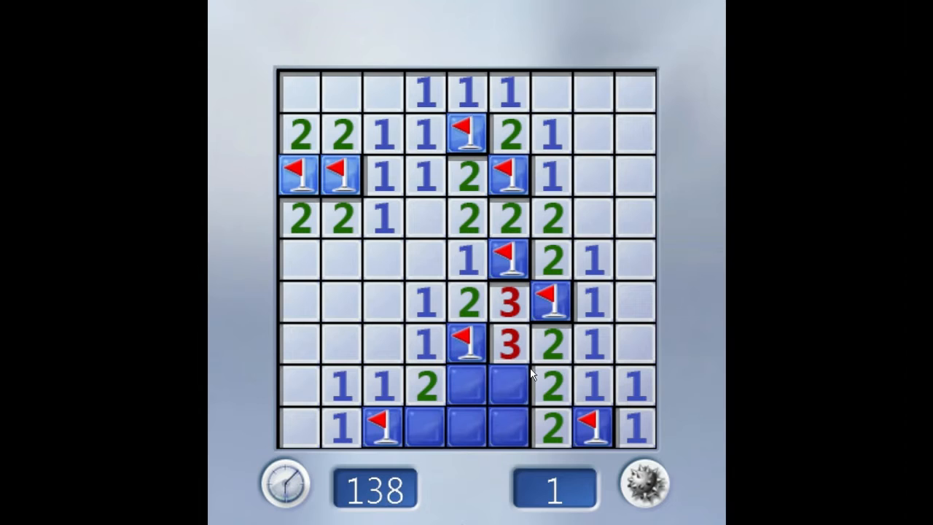
right_click(517, 397)
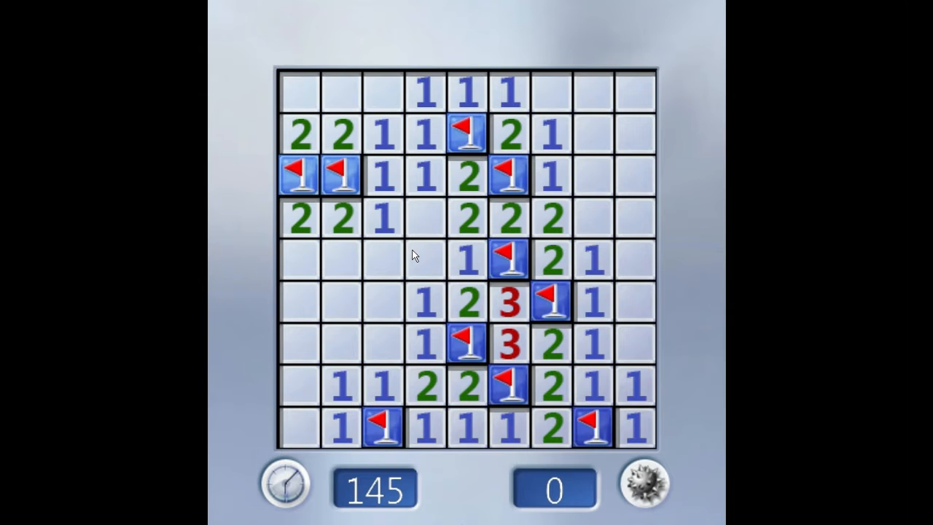
left_click(644, 496)
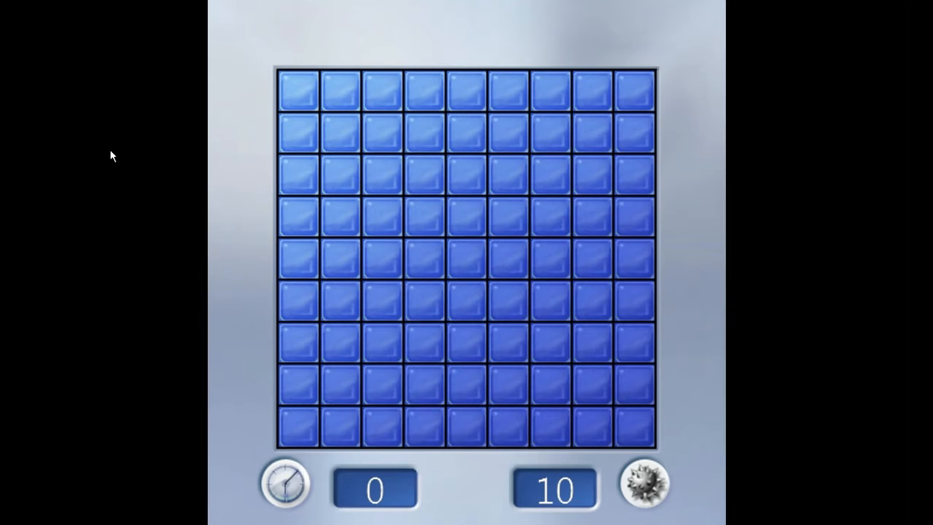
mouse_move(70, 57)
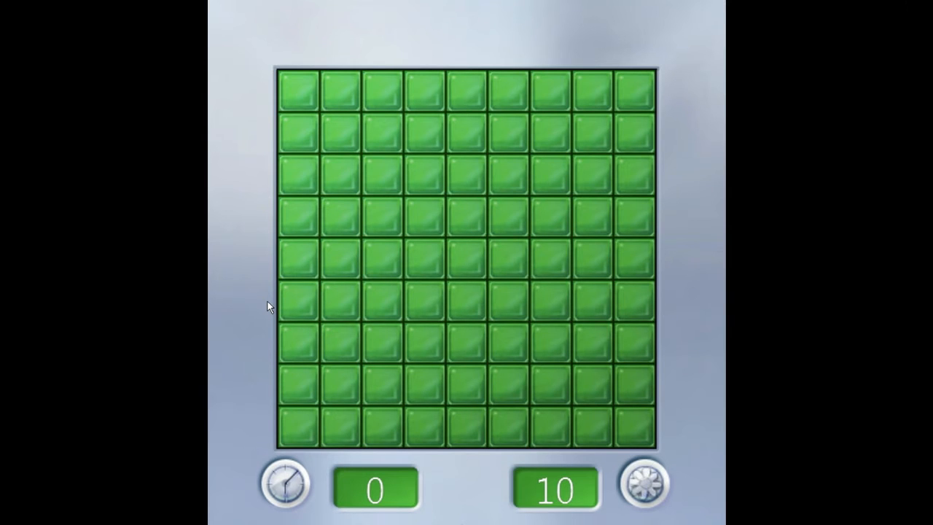
mouse_move(70, 41)
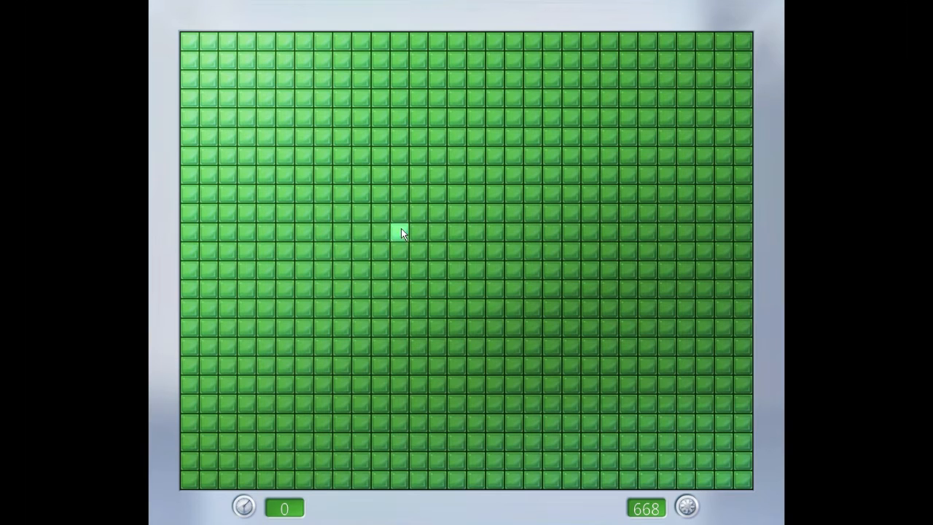
mouse_move(569, 161)
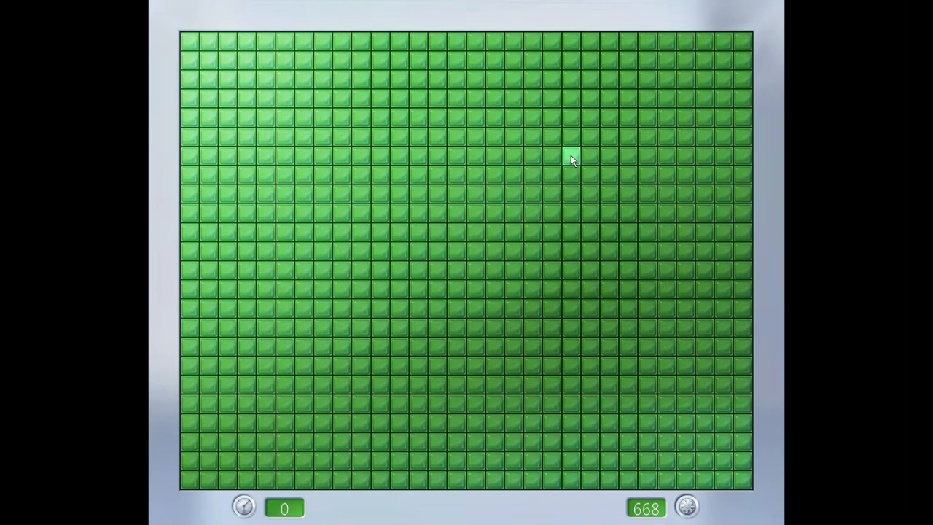
Open the first patch of the huge flower board, reveal a 5, and flag surrounding mines
left_click(436, 175)
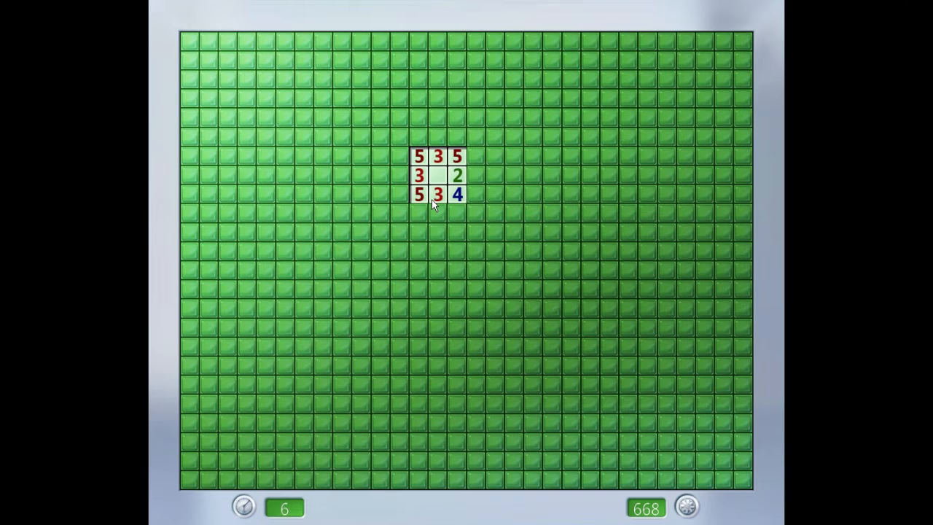
right_click(399, 173)
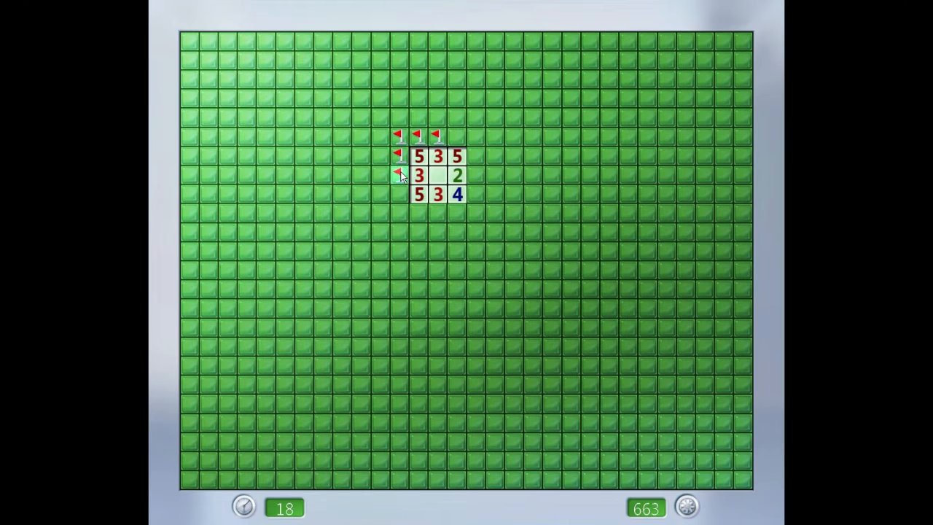
right_click(416, 216)
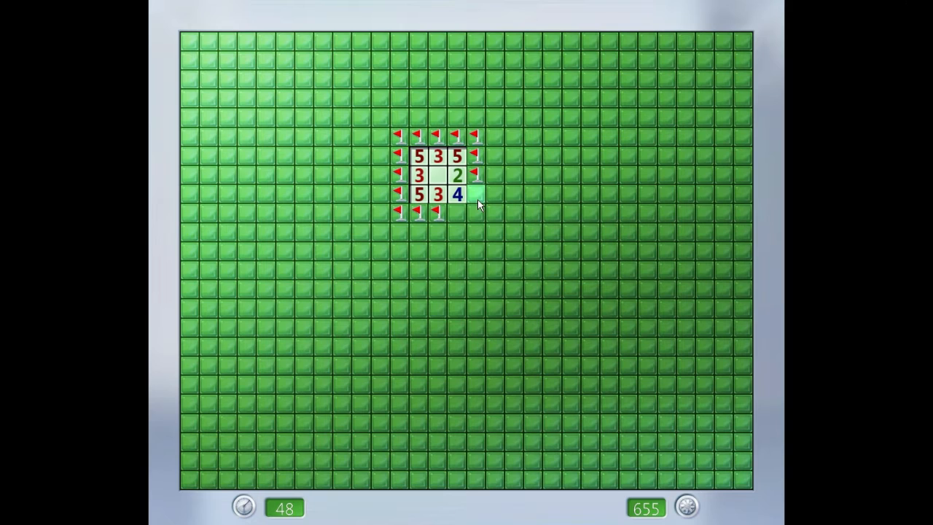
left_click(476, 194)
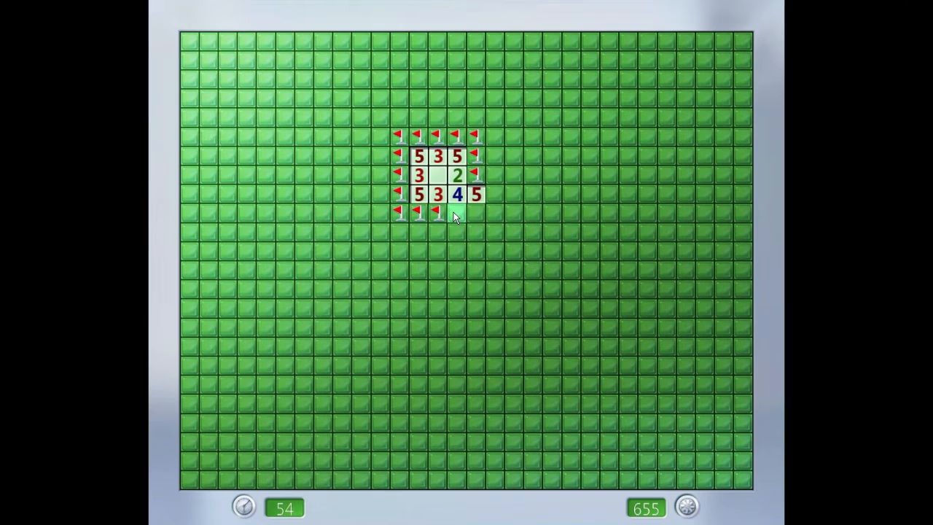
right_click(456, 213)
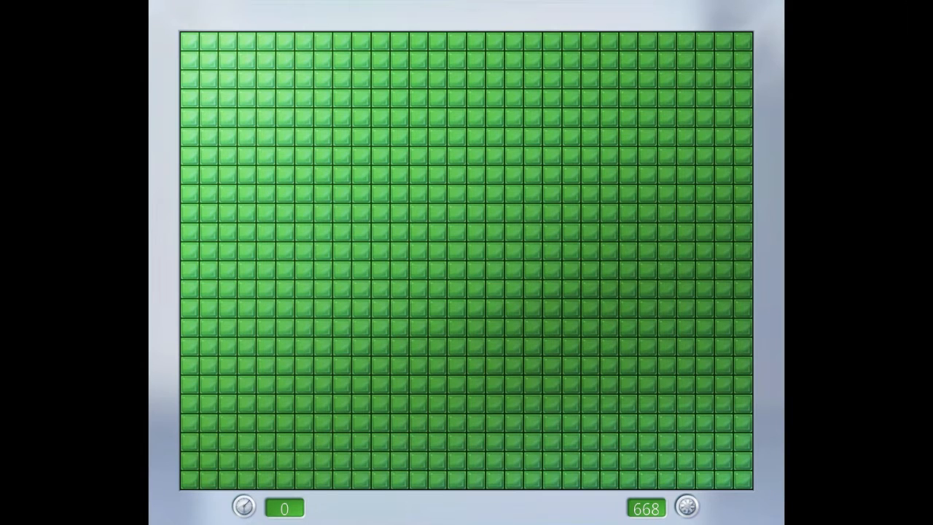
mouse_move(61, 48)
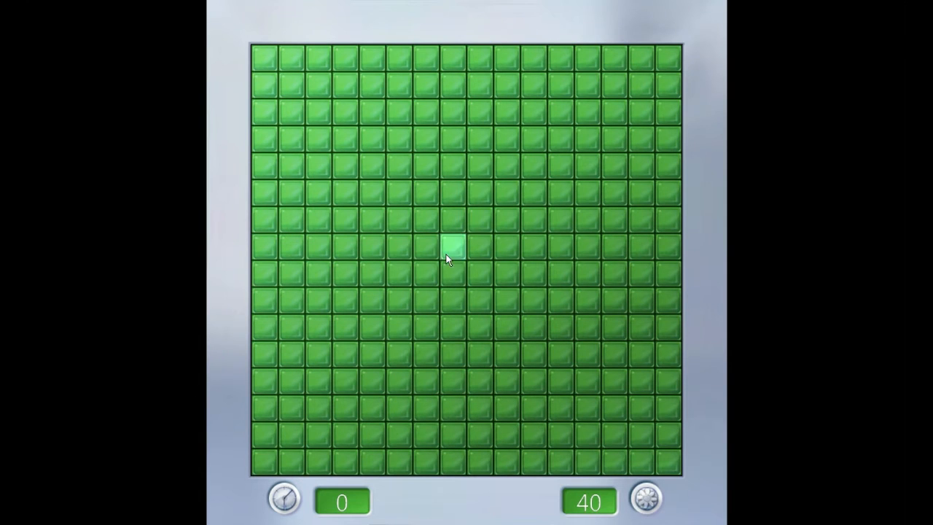
mouse_move(350, 175)
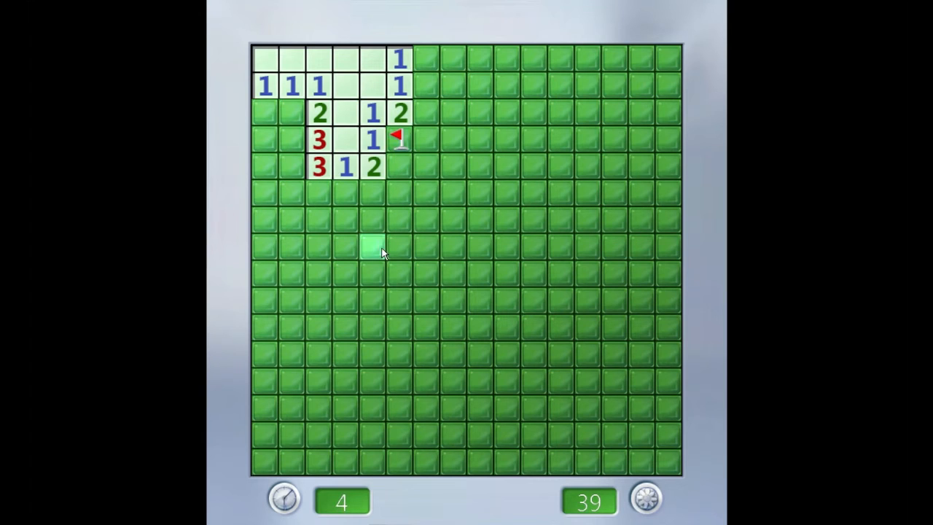
Flag a mine in the top-left opening, reveal a 2, and place another flag
right_click(288, 113)
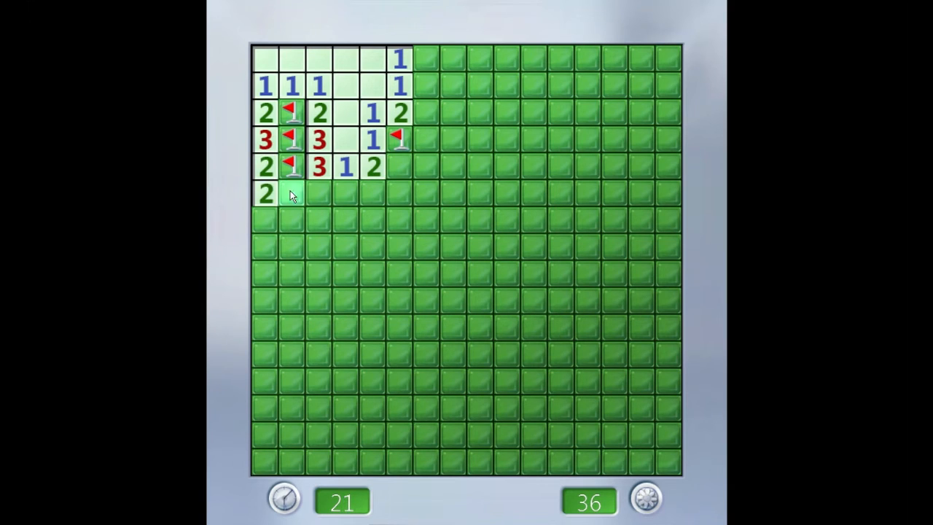
left_click(292, 193)
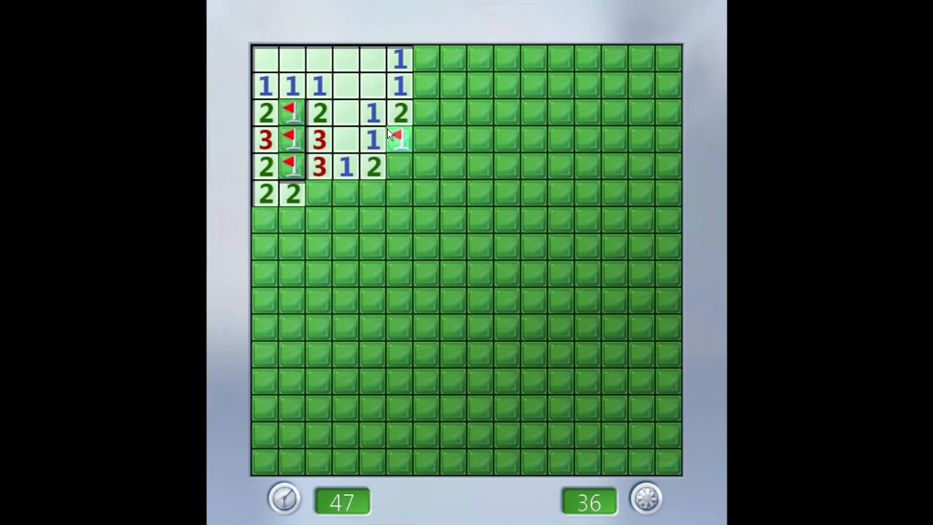
right_click(395, 139)
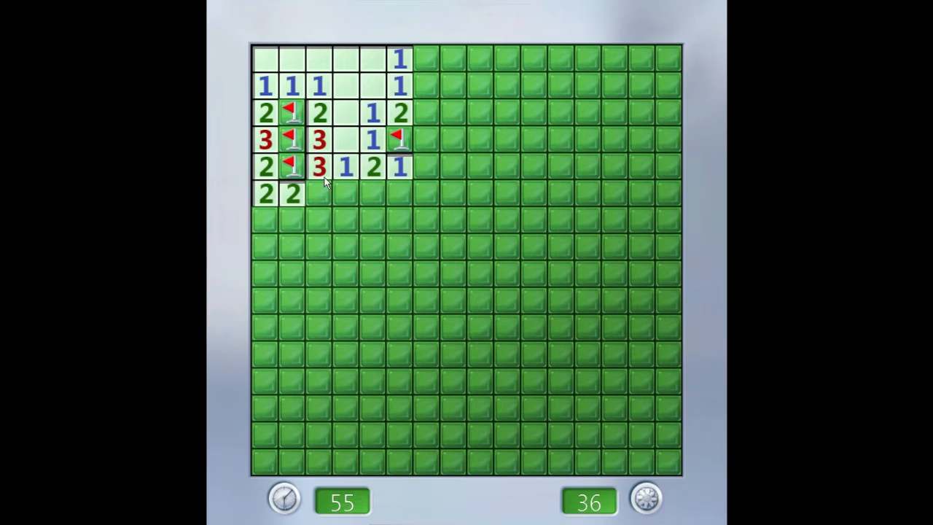
Uncover squares near the fourth-row 1 and across the top row, opening a new column
left_click(398, 193)
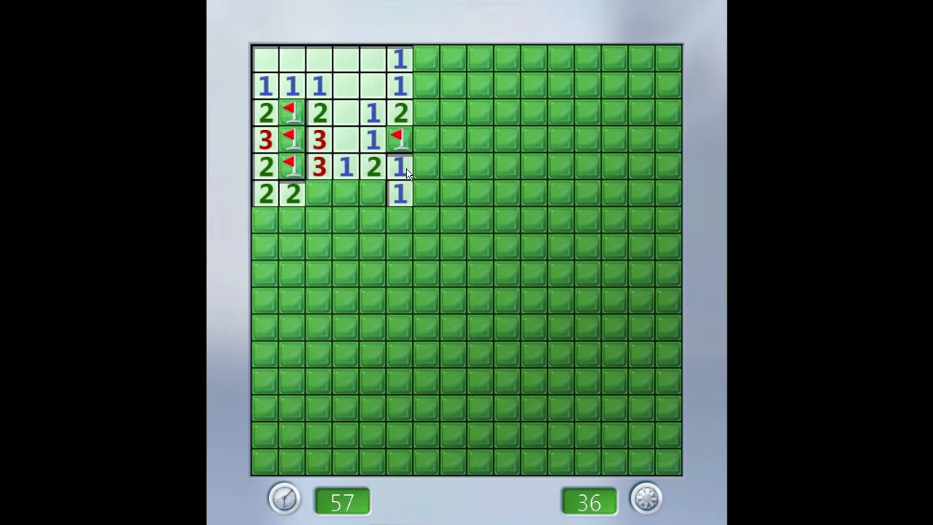
left_click(434, 164)
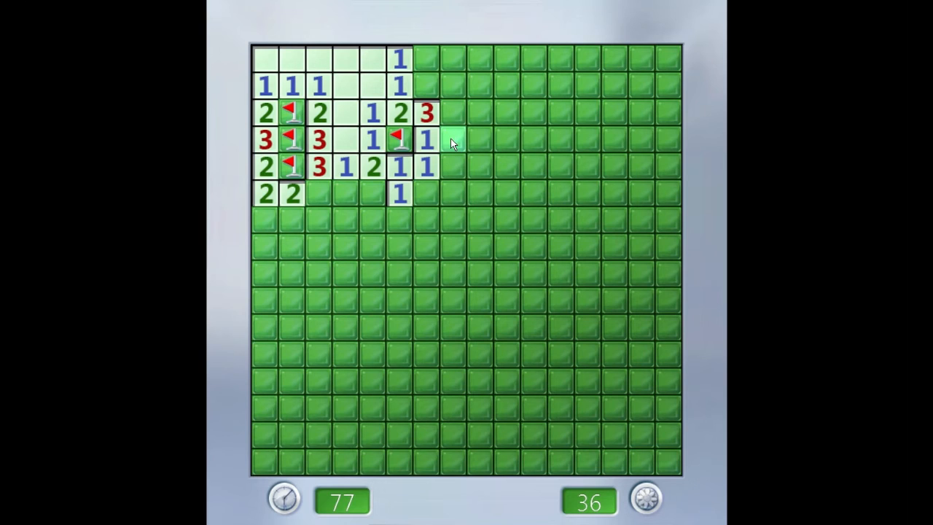
left_click(451, 139)
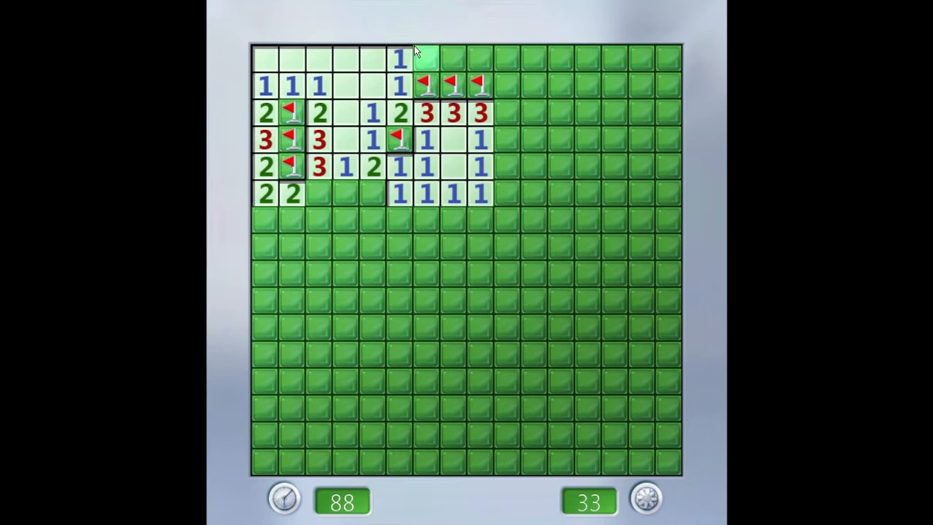
left_click(437, 56)
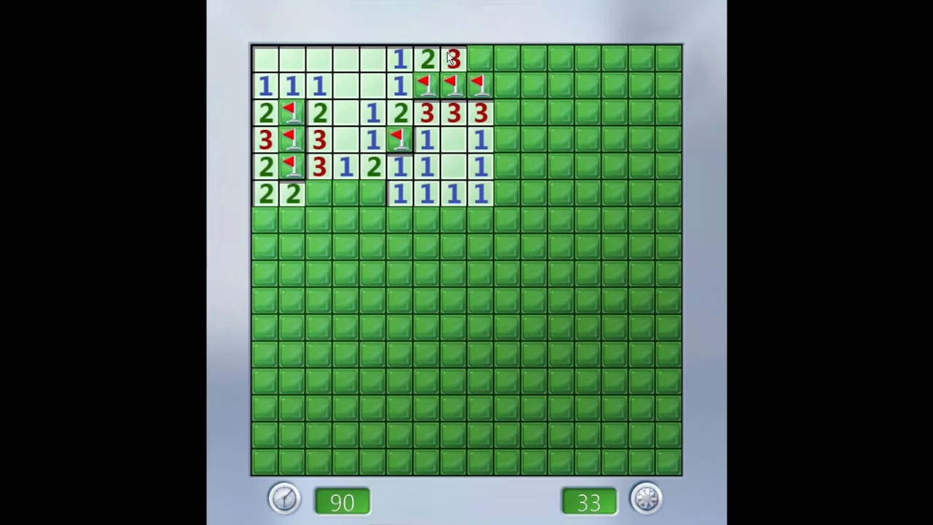
left_click(475, 57)
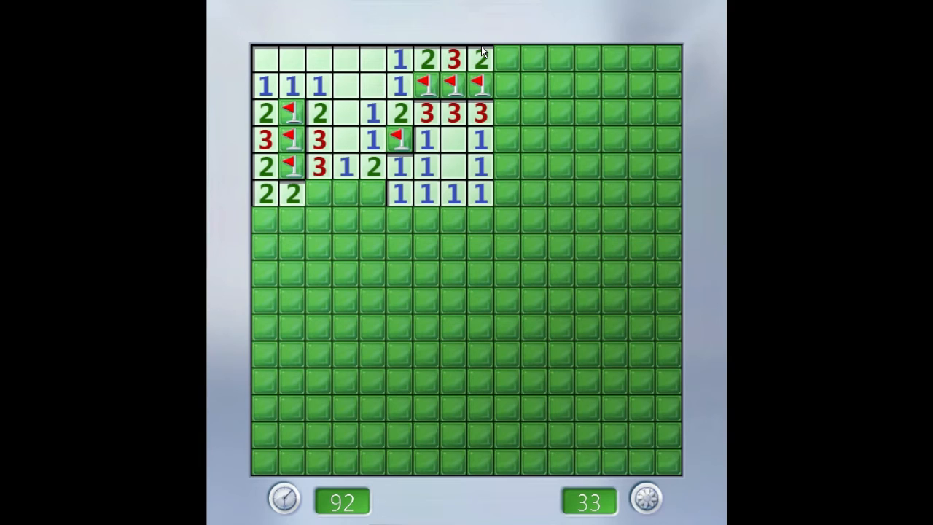
mouse_move(508, 58)
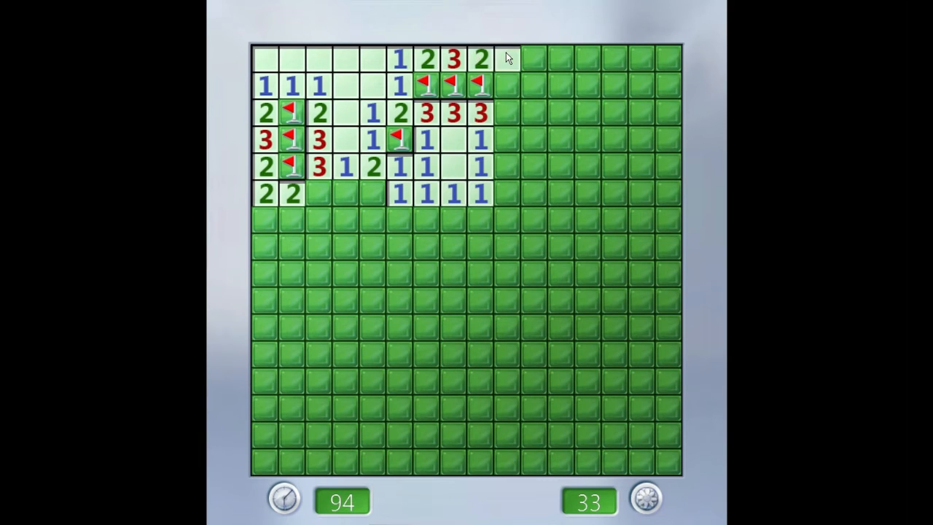
left_click(522, 56)
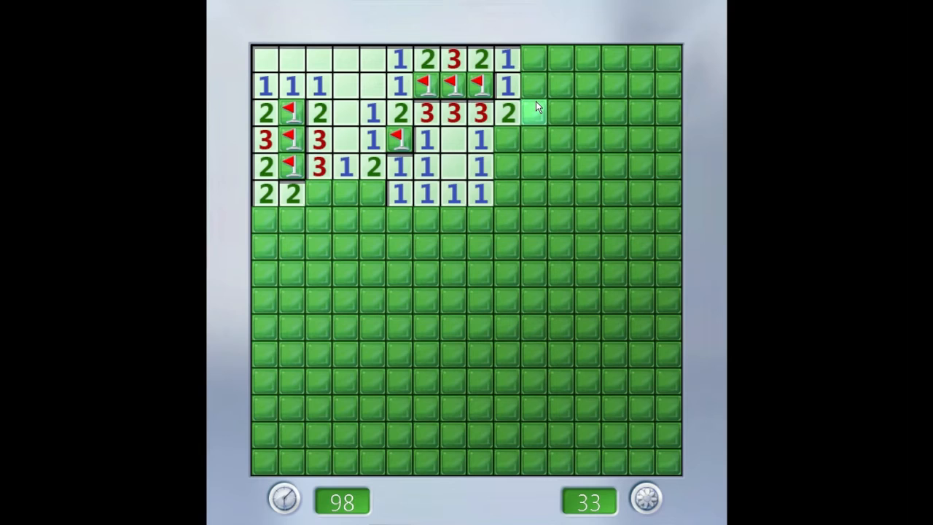
Flag the sixth-row mine and uncover squares around it along the opening's lower edge
left_click(532, 109)
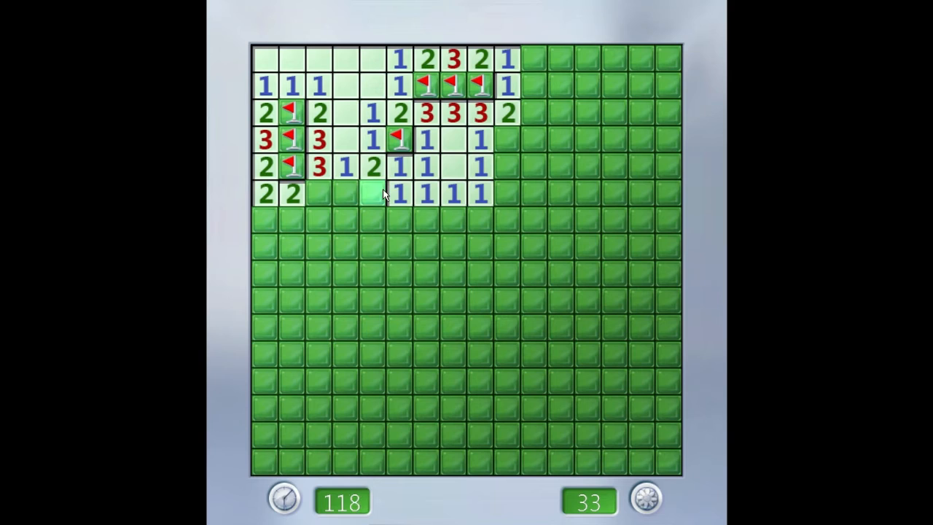
left_click(389, 193)
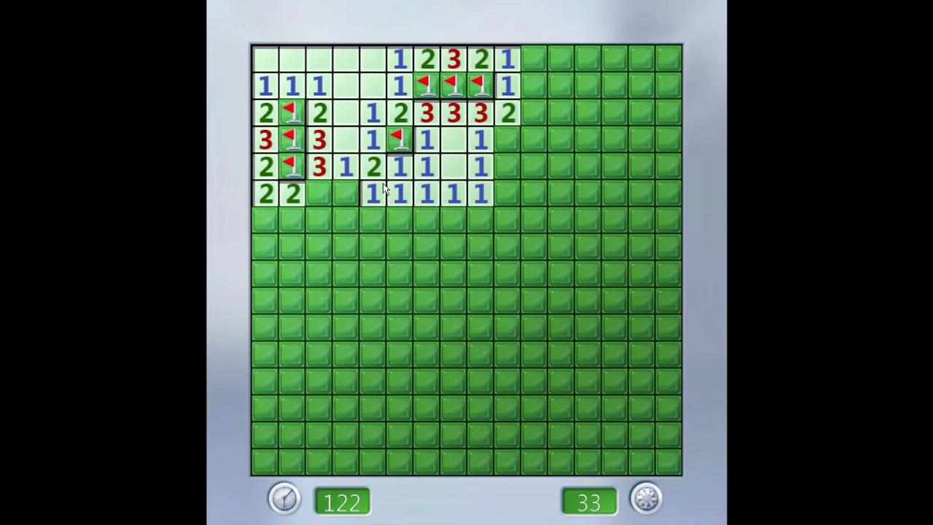
right_click(346, 191)
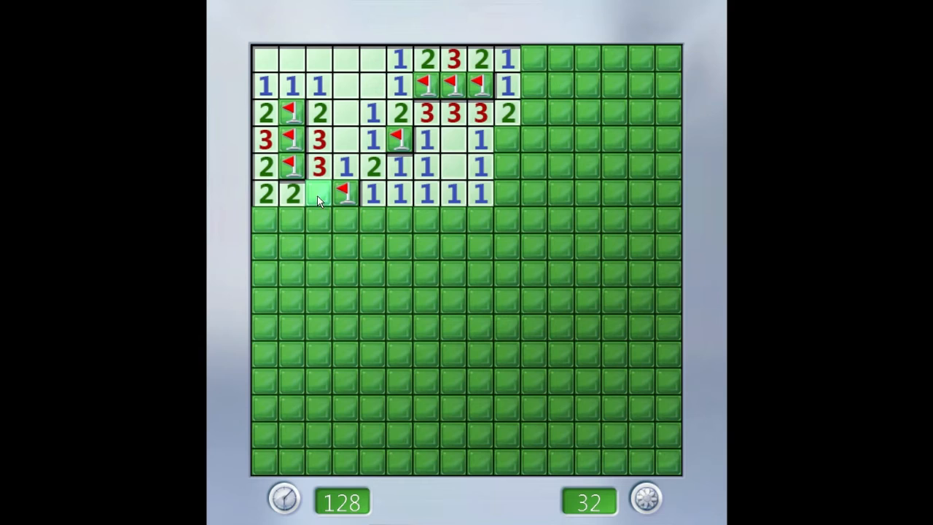
left_click(312, 195)
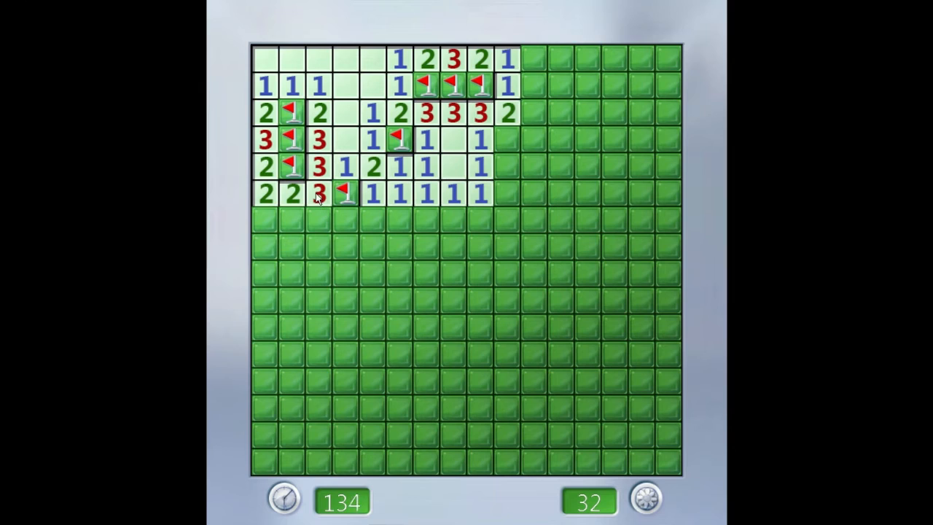
left_click(379, 220)
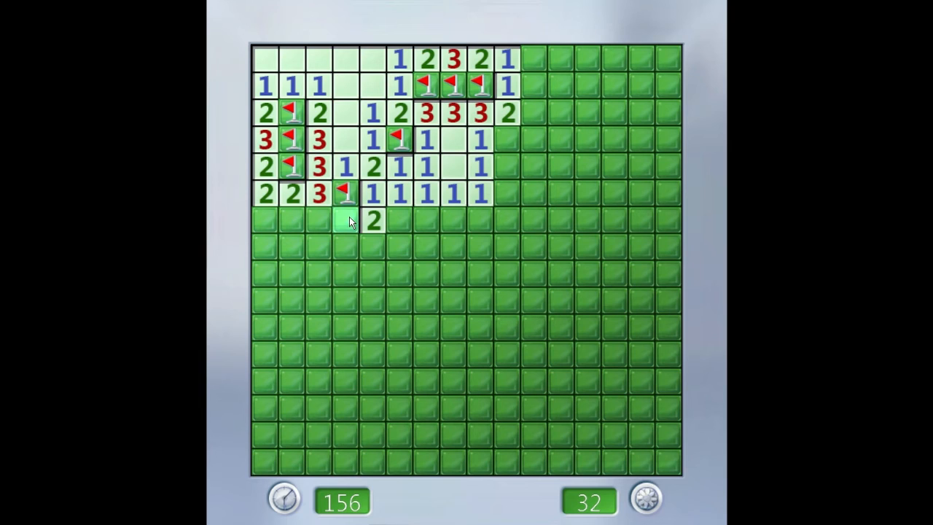
Flag mines in the seventh and fourth rows and uncover the squares around them
left_click(344, 223)
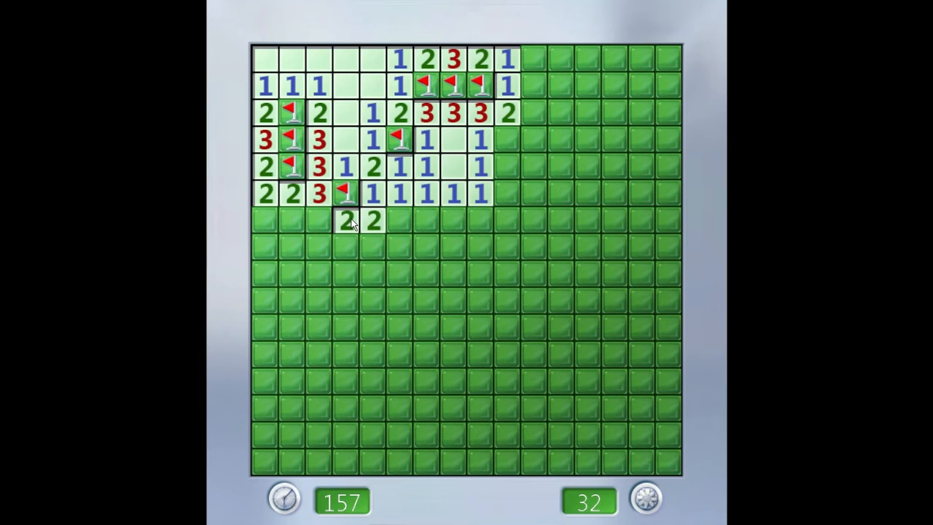
left_click(395, 220)
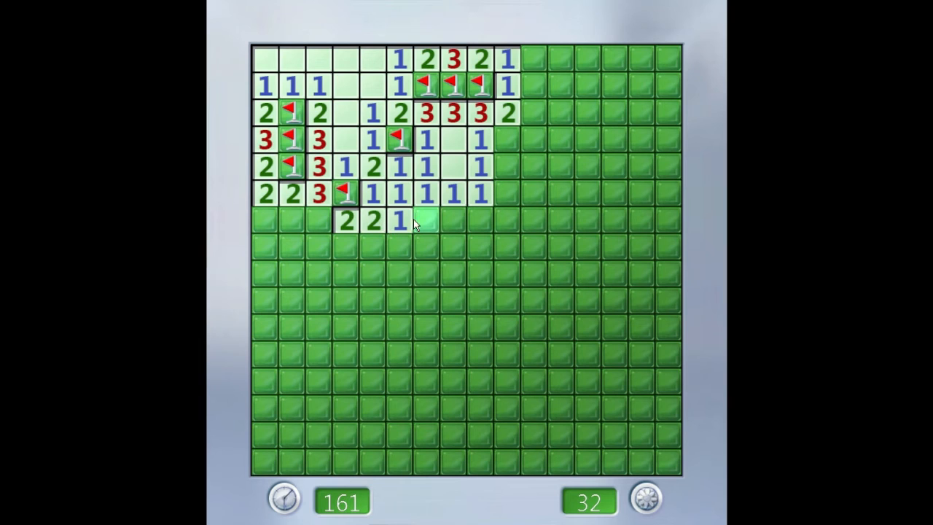
right_click(441, 220)
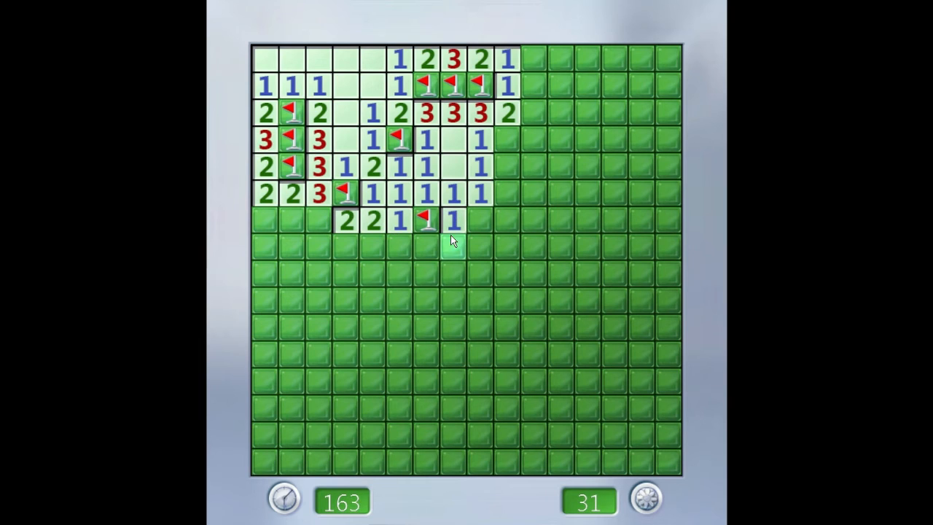
left_click(446, 250)
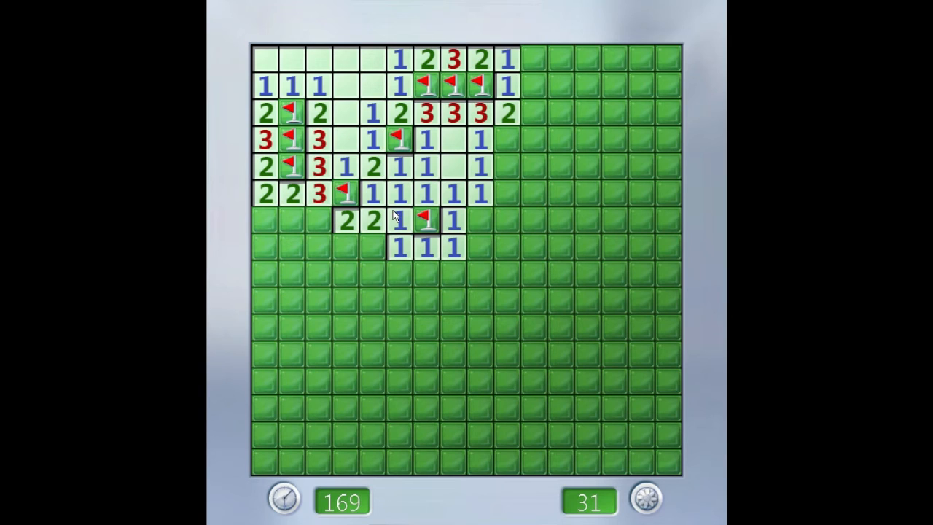
mouse_move(407, 205)
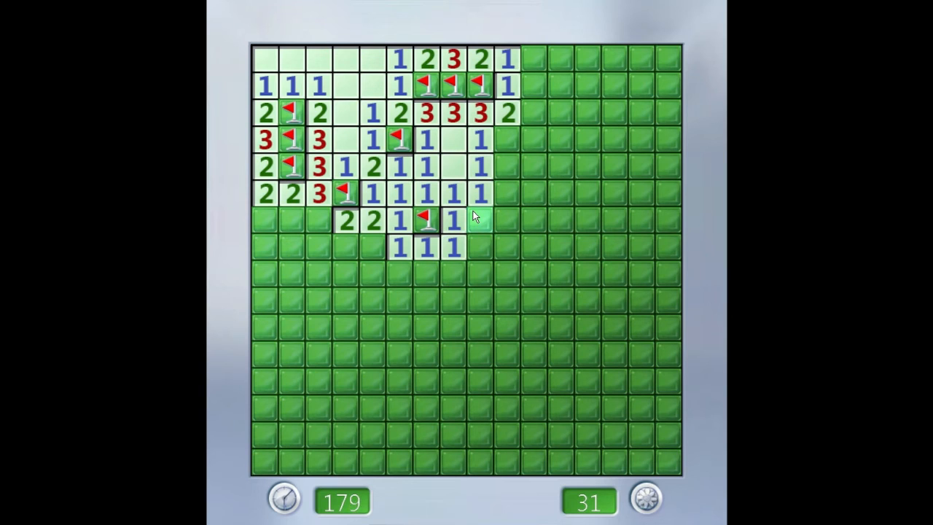
left_click(474, 218)
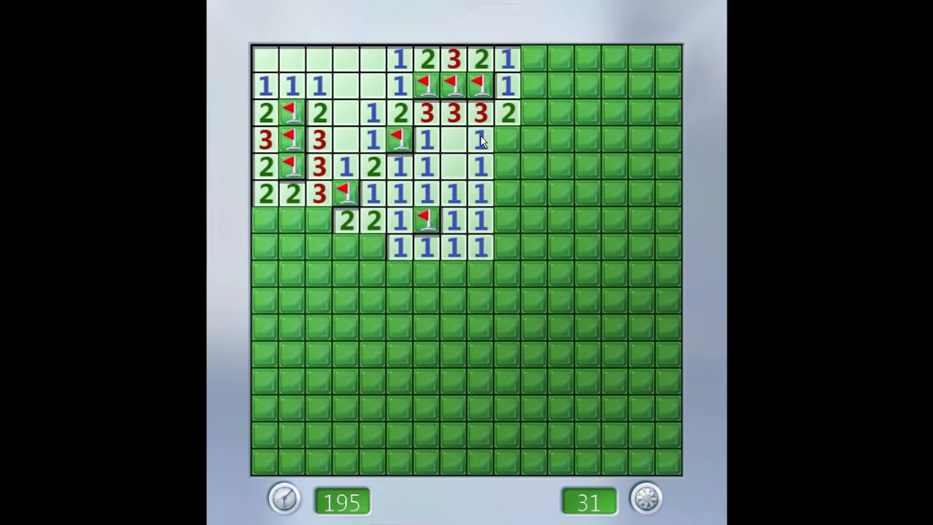
right_click(504, 139)
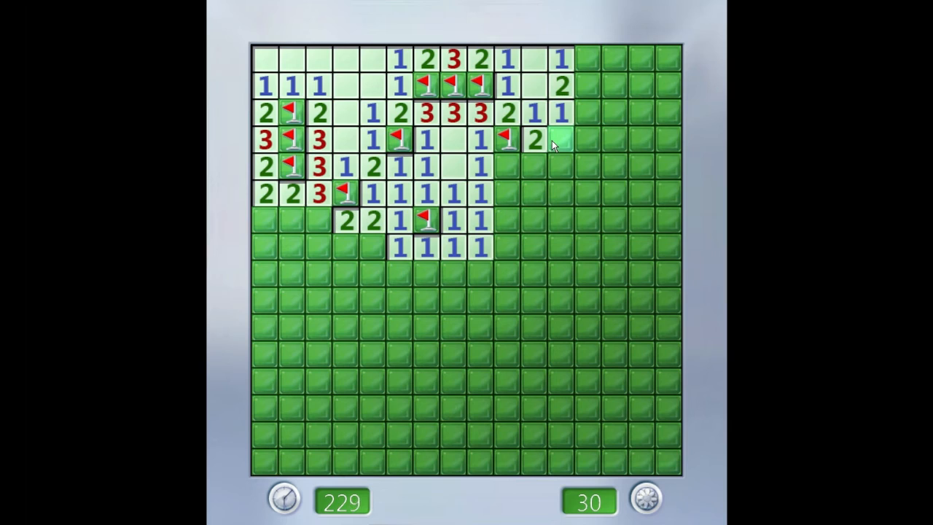
left_click(558, 139)
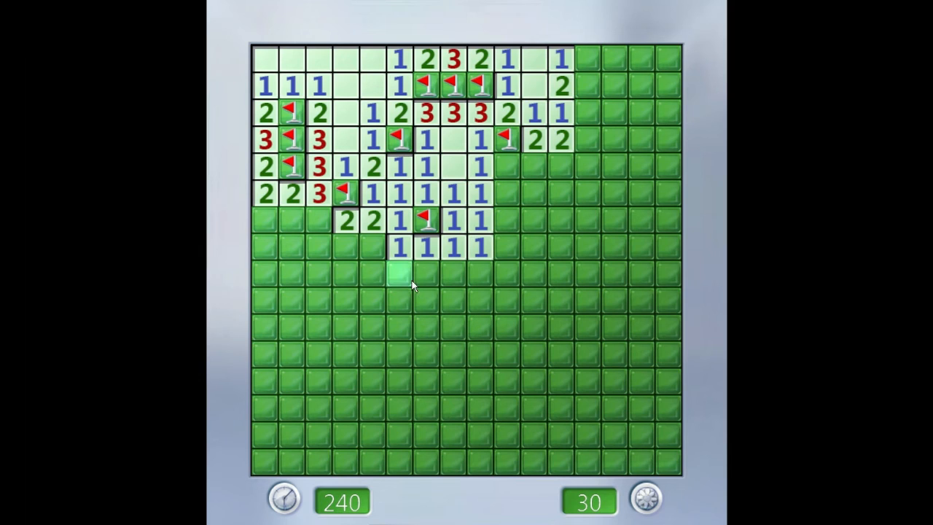
Flag two more mines on the left and open the blank area down the left edge
left_click(401, 276)
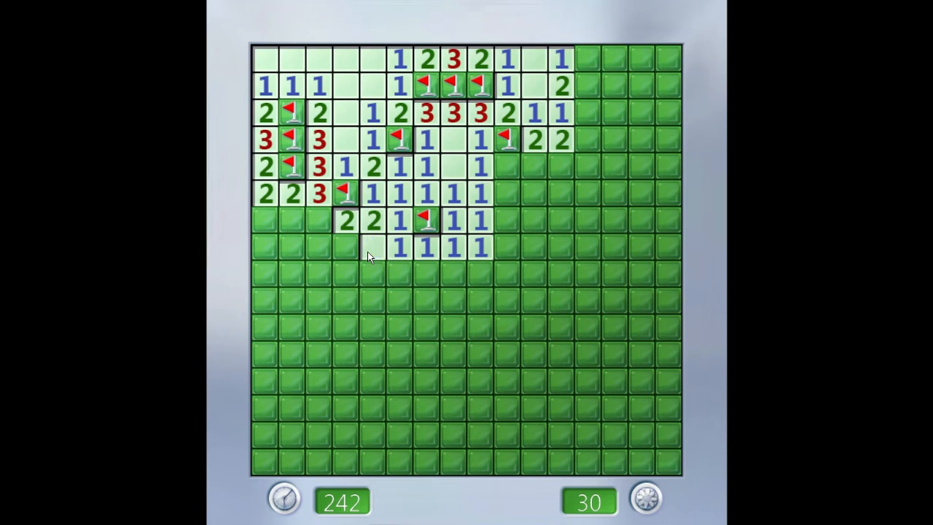
left_click(376, 250)
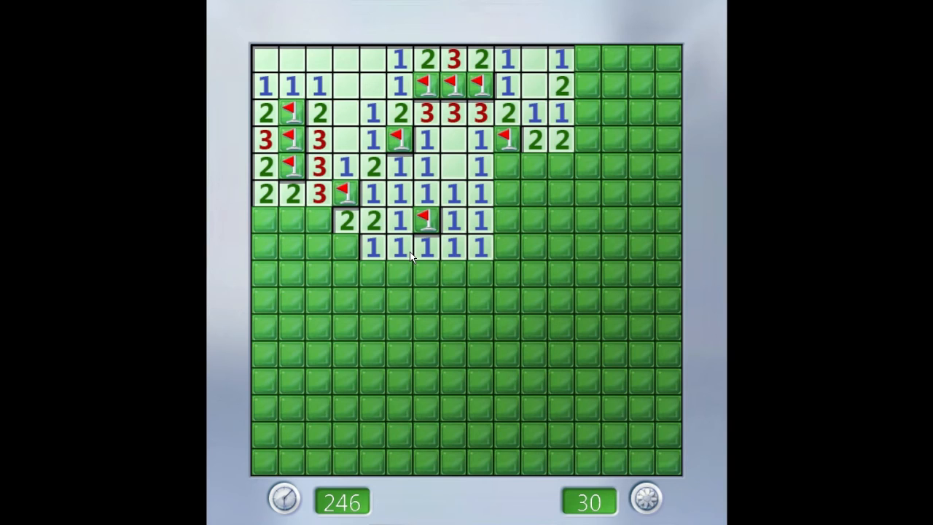
right_click(348, 245)
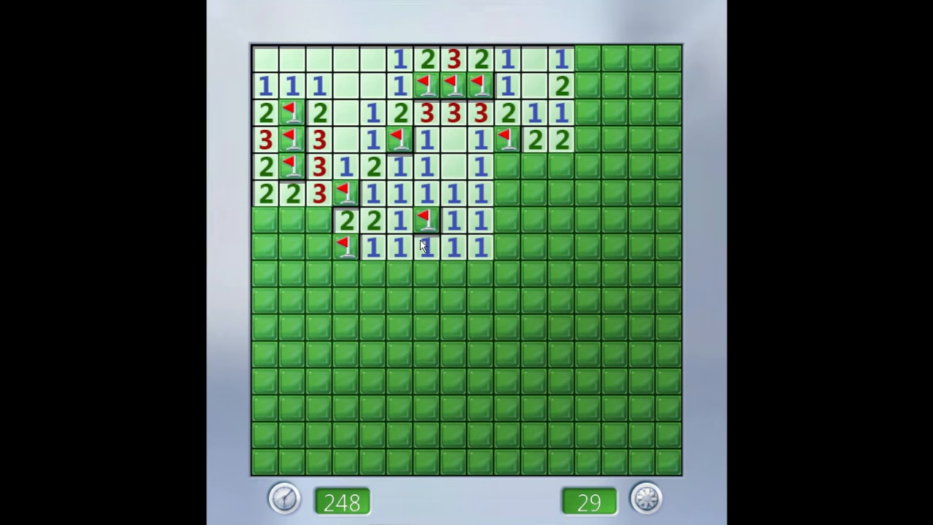
mouse_move(370, 252)
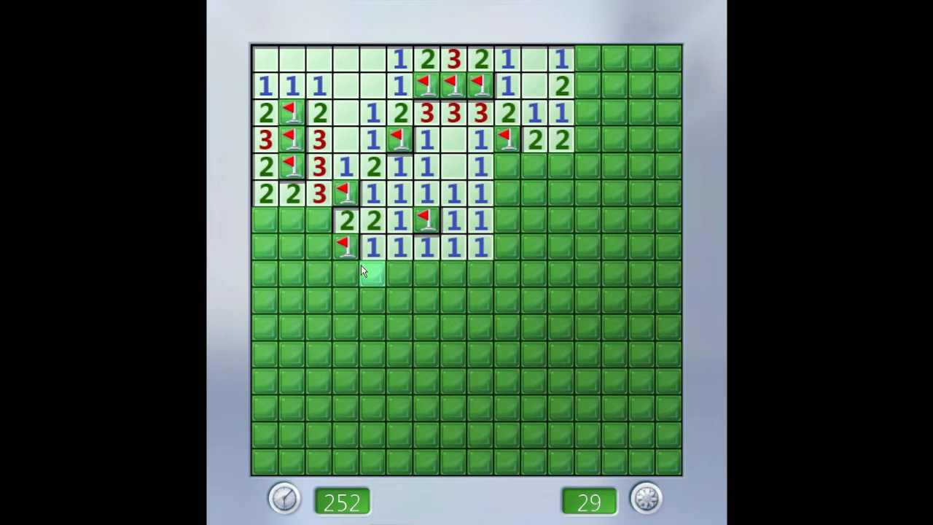
left_click(366, 274)
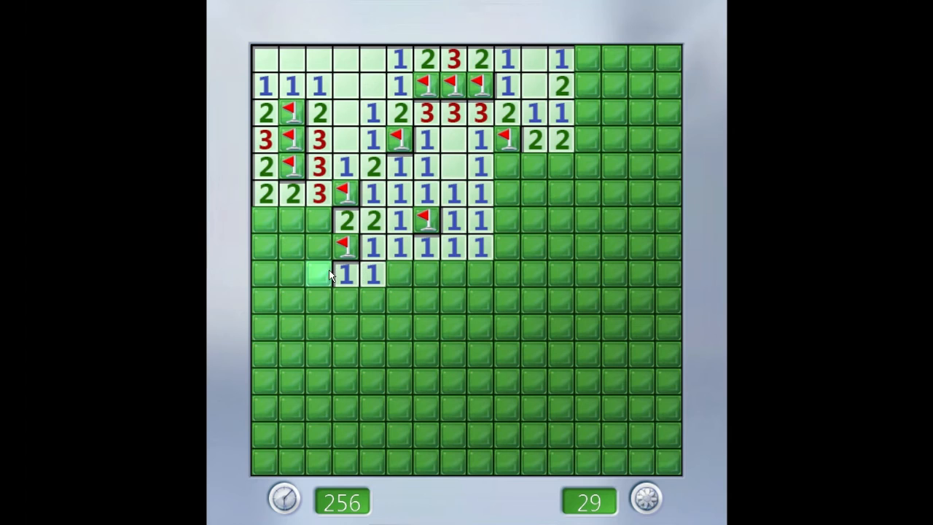
left_click(314, 275)
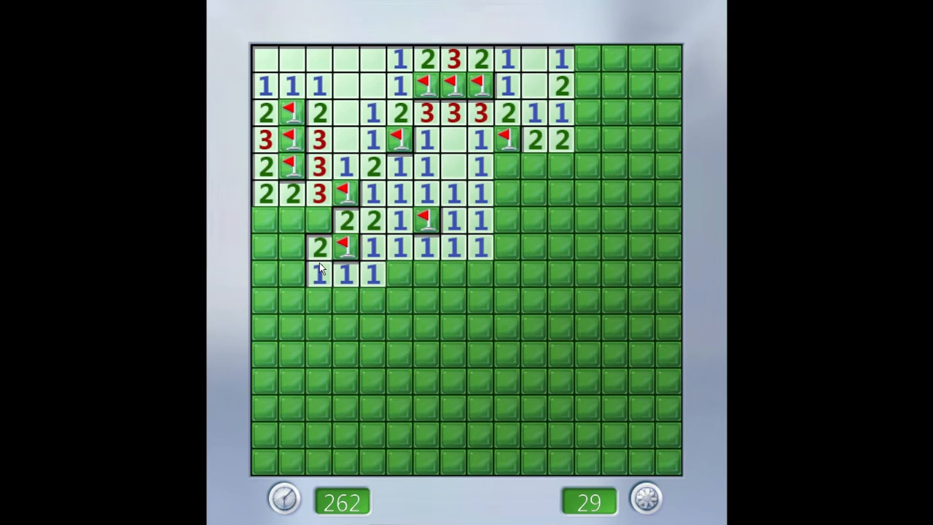
left_click(312, 219)
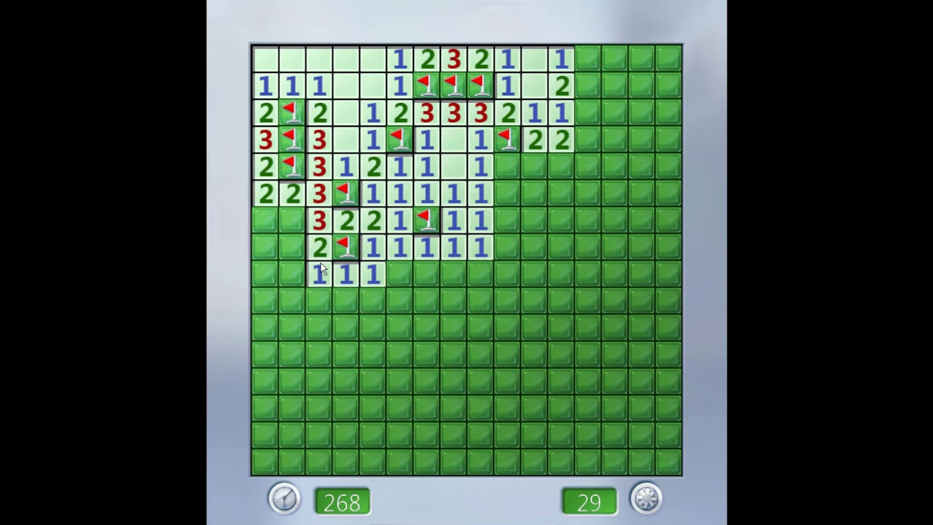
right_click(313, 219)
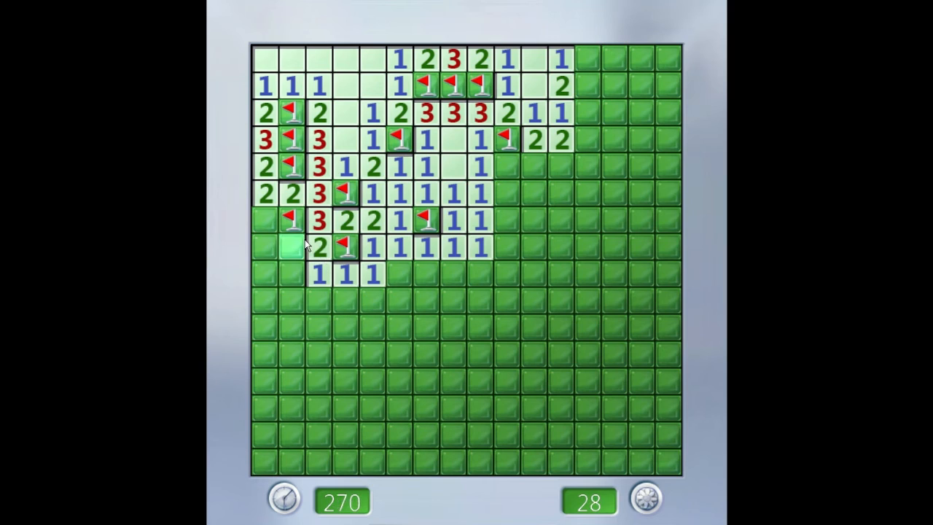
left_click(290, 249)
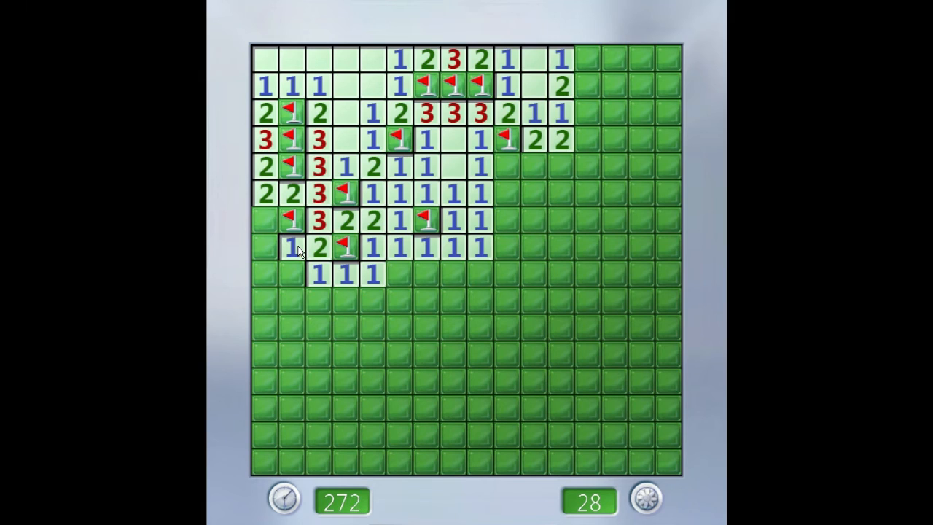
left_click(266, 246)
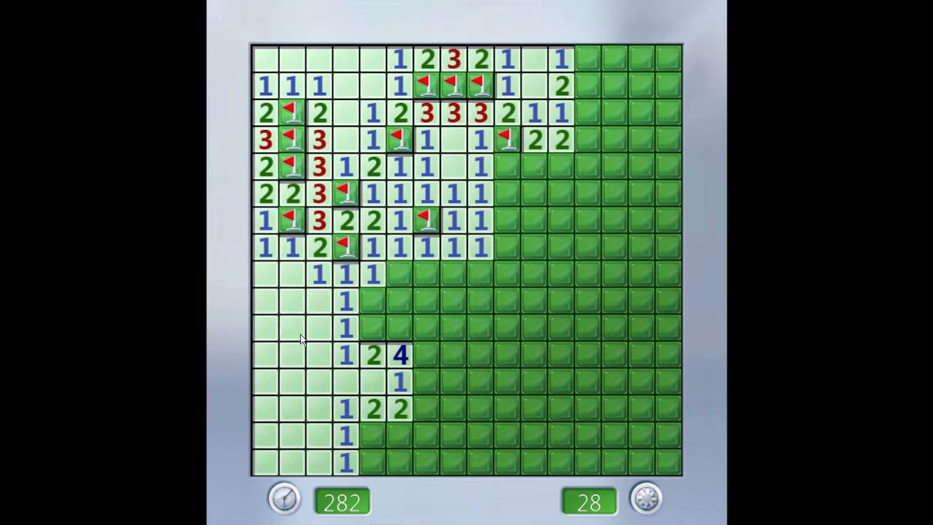
Flag a suspected flower in the left column and reveal the cell beside it
right_click(368, 326)
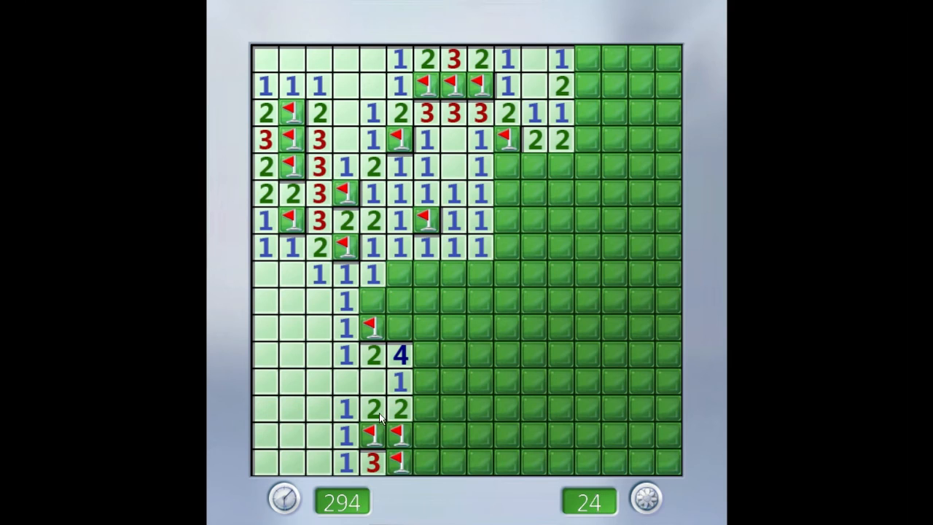
mouse_move(364, 404)
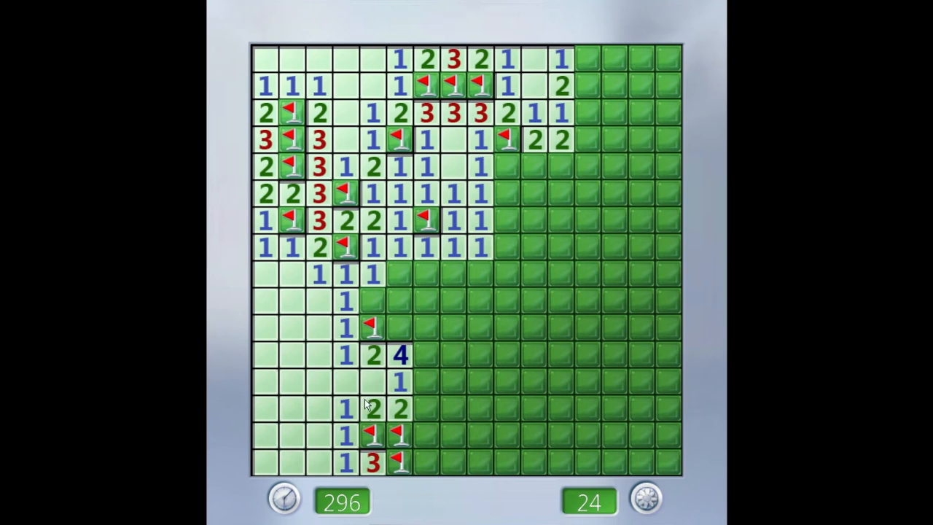
mouse_move(311, 392)
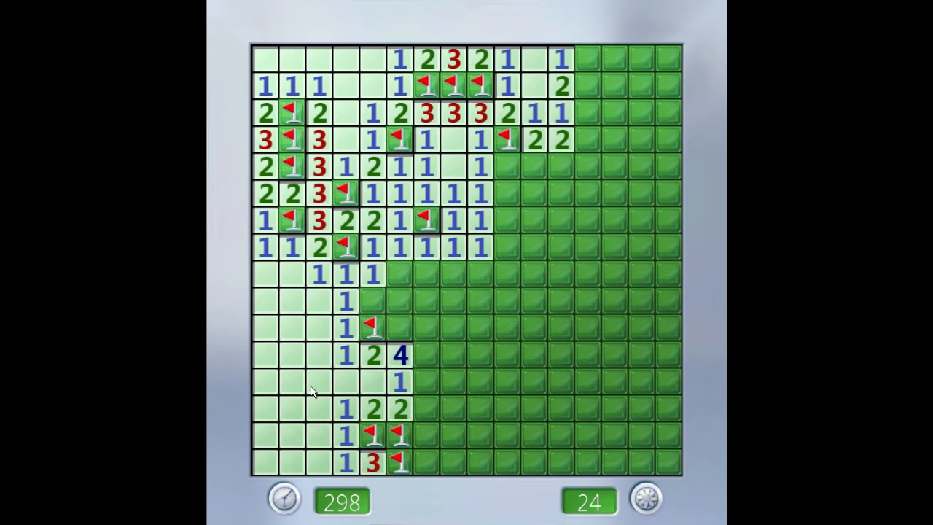
mouse_move(307, 327)
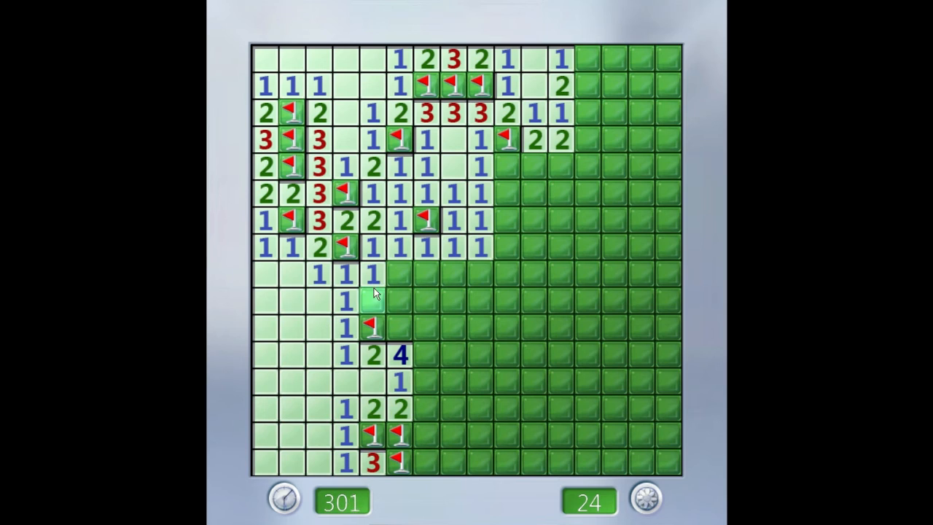
mouse_move(369, 300)
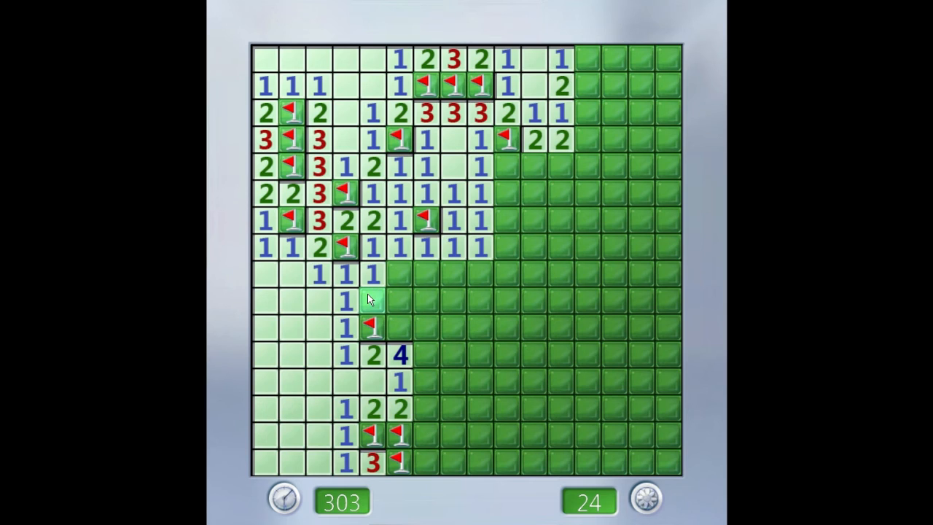
left_click(369, 299)
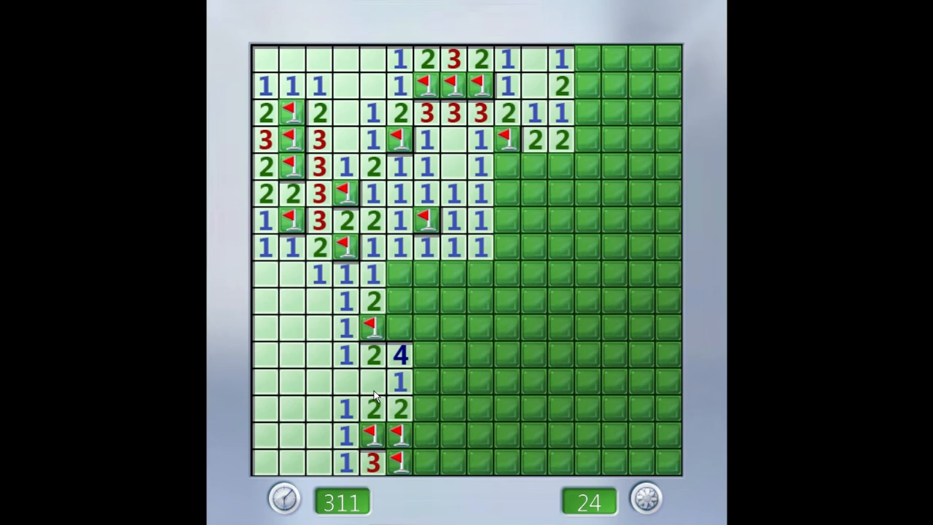
mouse_move(374, 431)
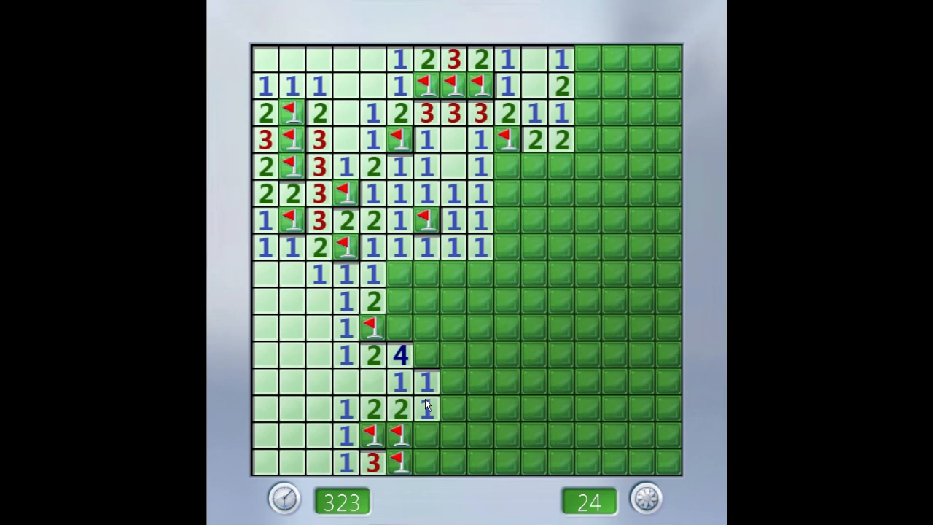
Flag three flowers around the 4: one to its right and two above it
right_click(426, 353)
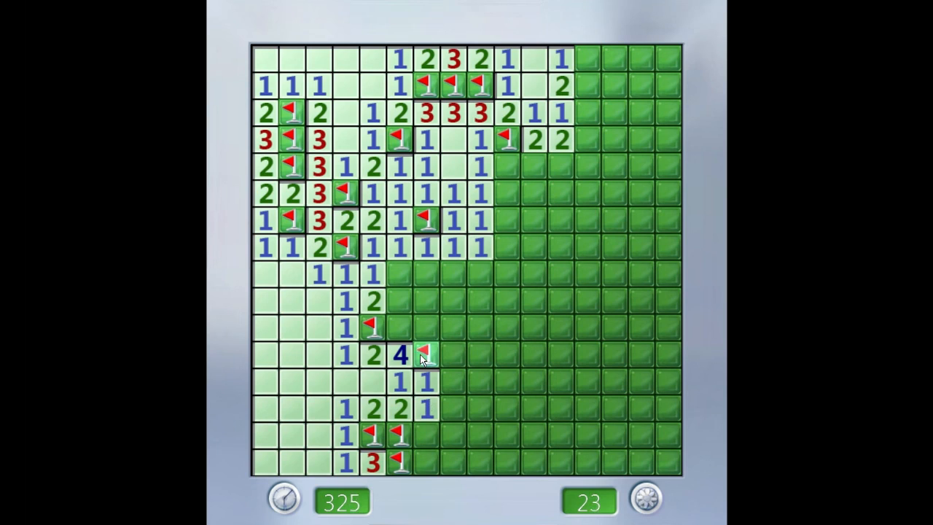
right_click(395, 323)
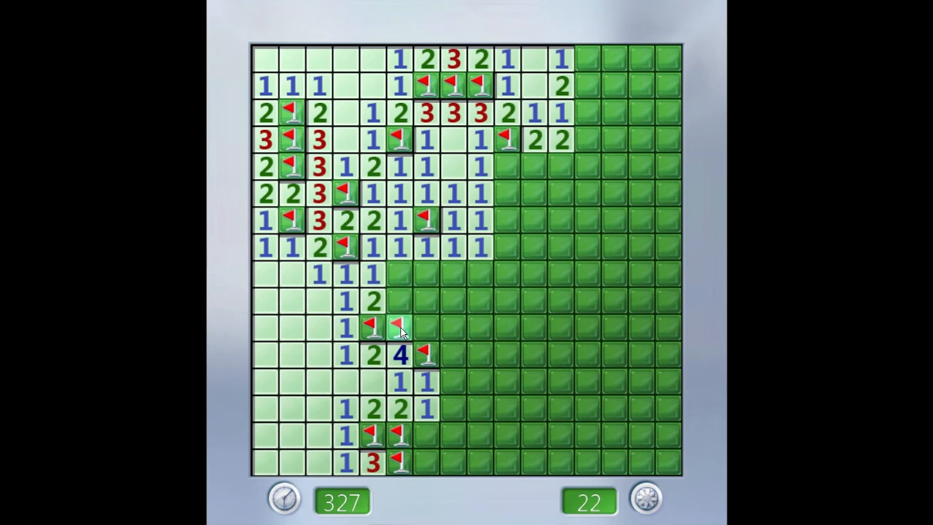
right_click(397, 324)
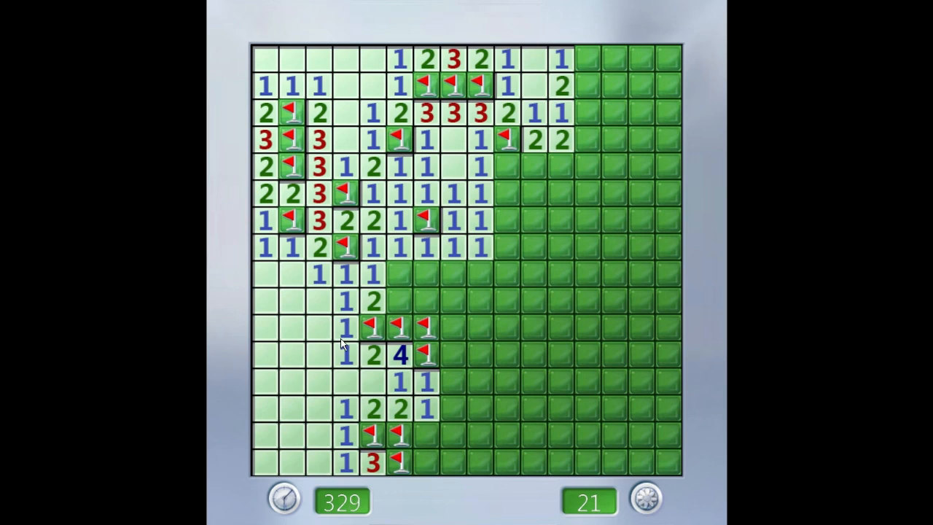
mouse_move(361, 351)
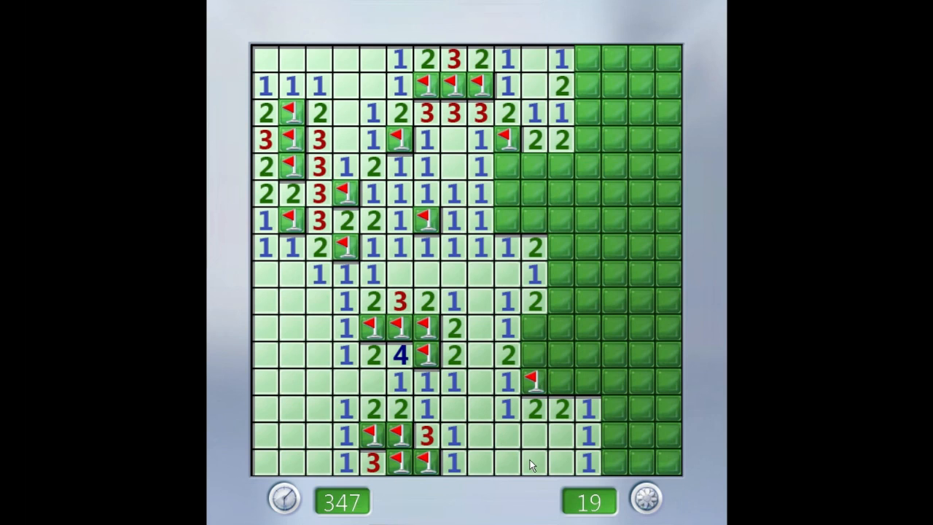
Flag a flower beside the right-side 3, then reveal cells near the right-side 2 and 3s
right_click(525, 327)
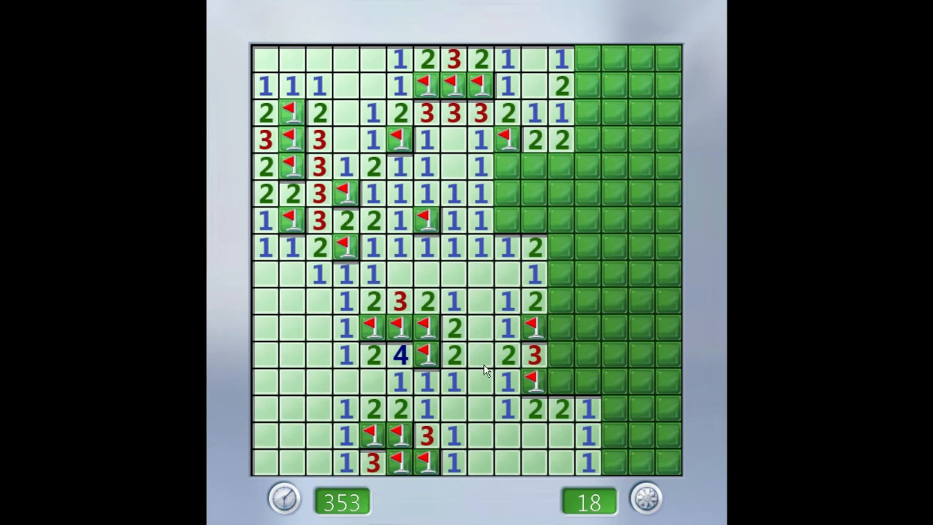
mouse_move(559, 450)
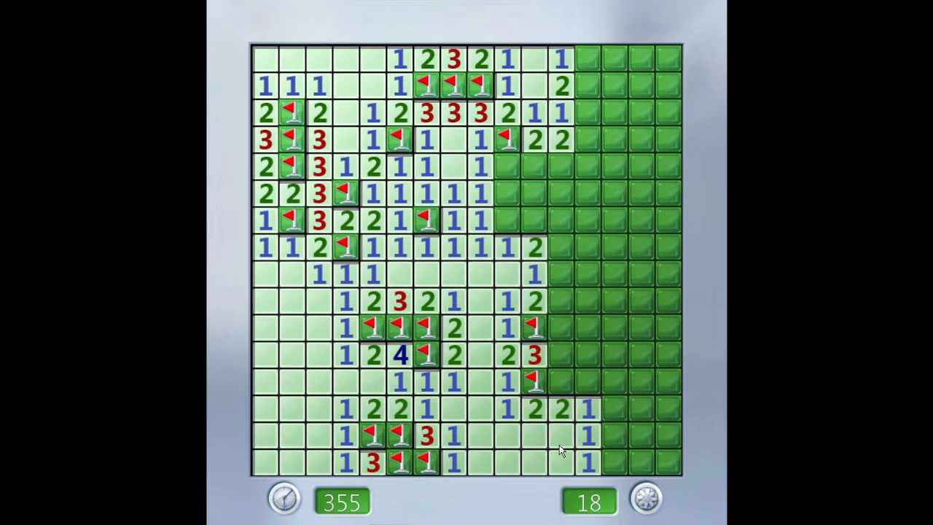
mouse_move(557, 455)
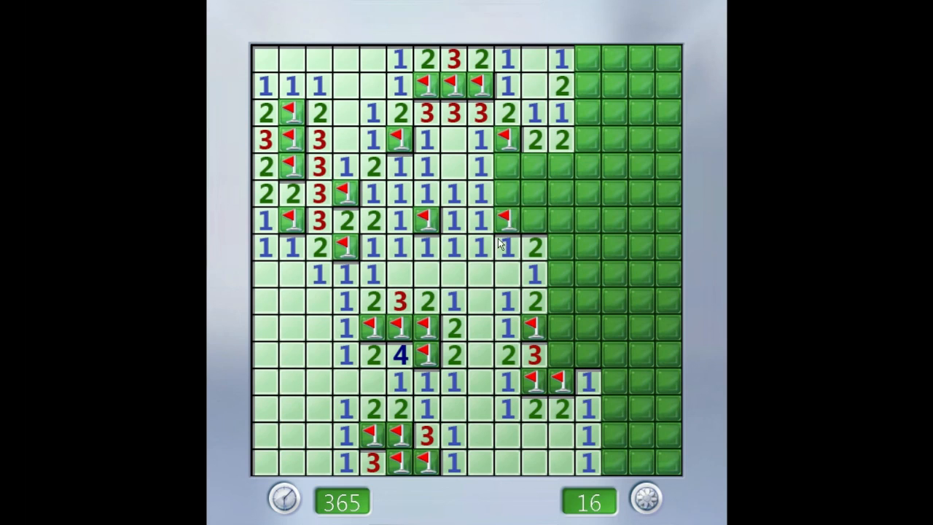
mouse_move(473, 204)
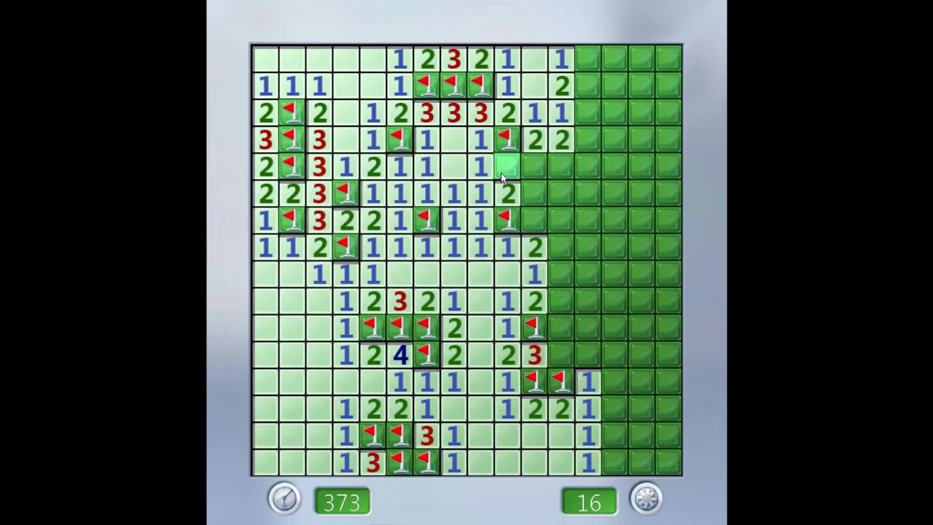
left_click(517, 164)
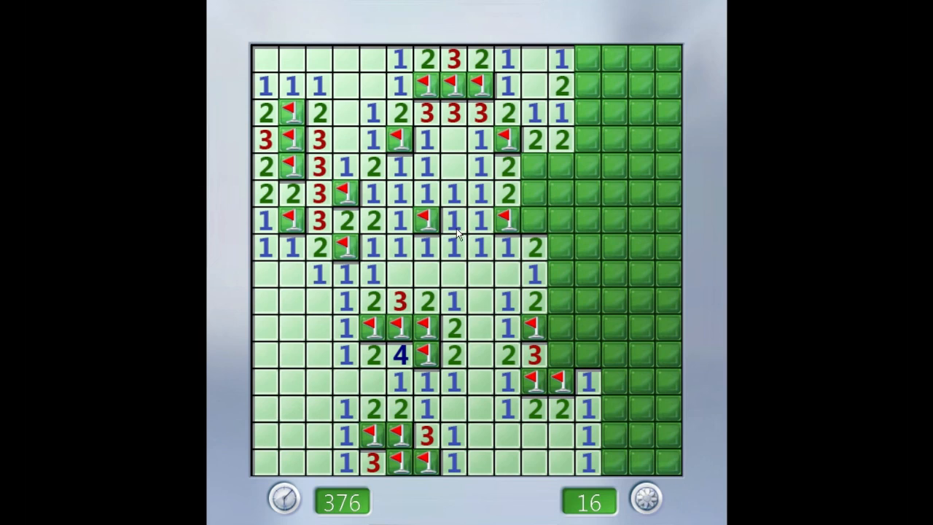
mouse_move(558, 353)
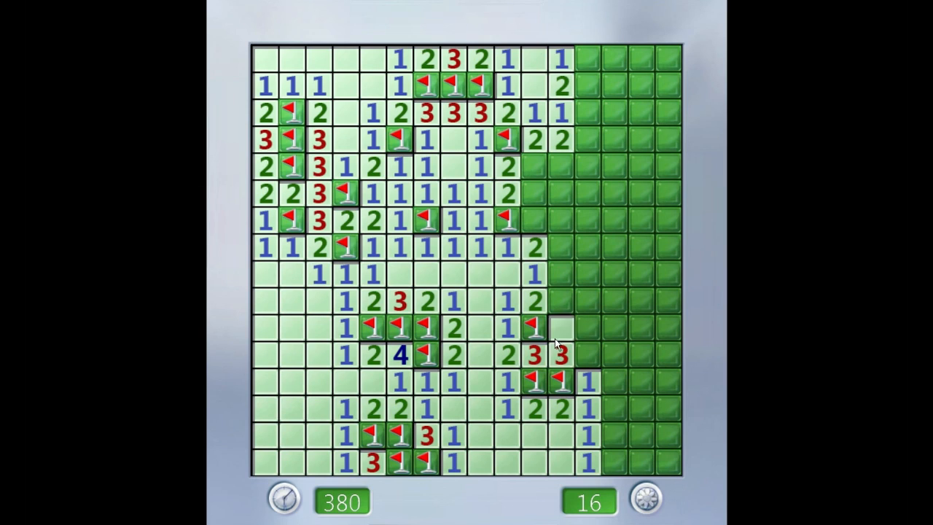
left_click(554, 326)
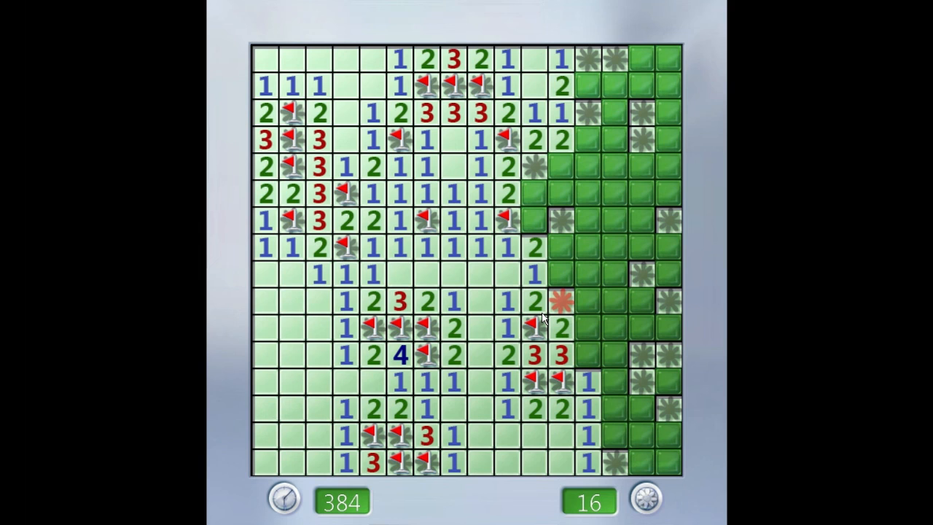
Restart the same 16×16 board with 40 flowers after losing, and dismiss the restart tip
left_click(642, 499)
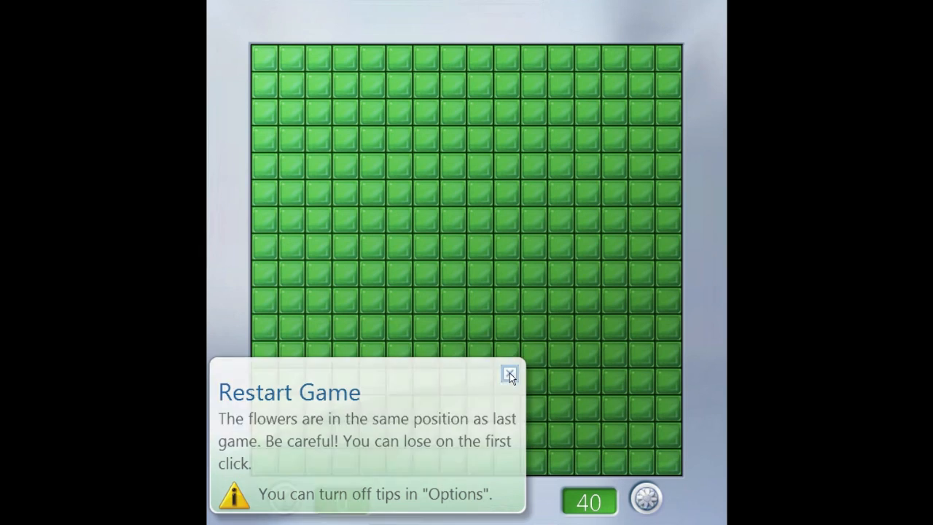
left_click(509, 373)
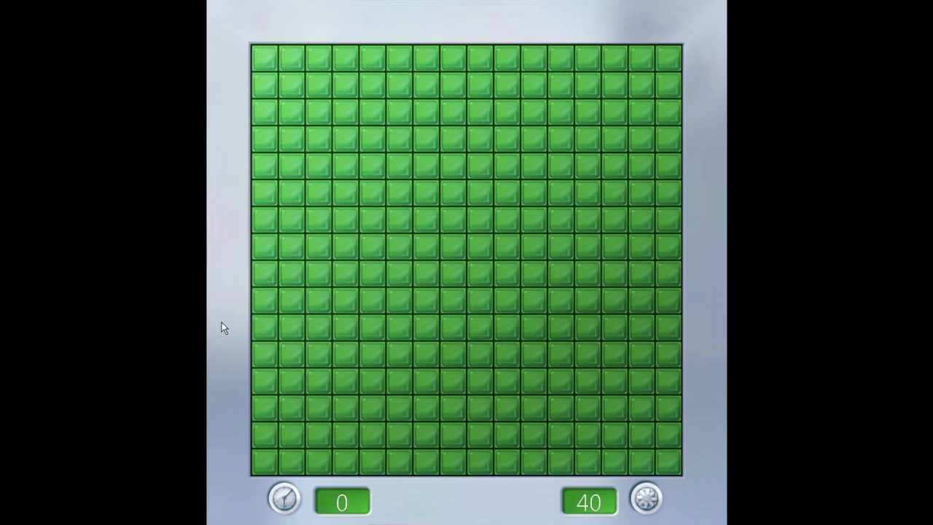
mouse_move(585, 115)
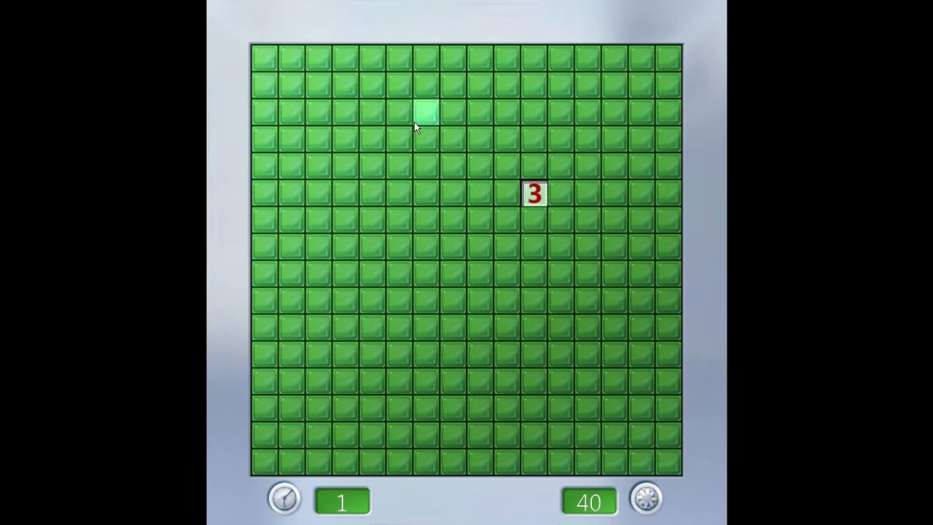
Open a large winding clearing on the restarted board, then hit a hidden flower and lose
left_click(642, 500)
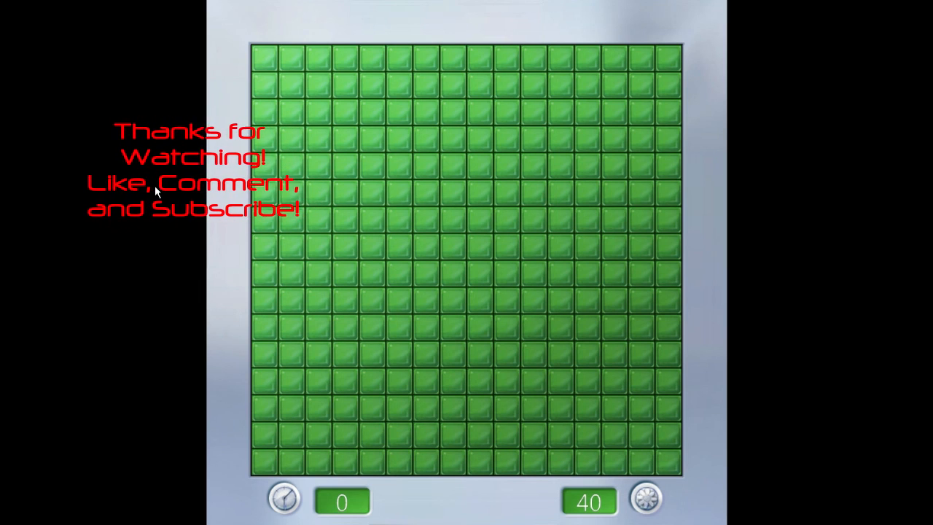
left_click(372, 437)
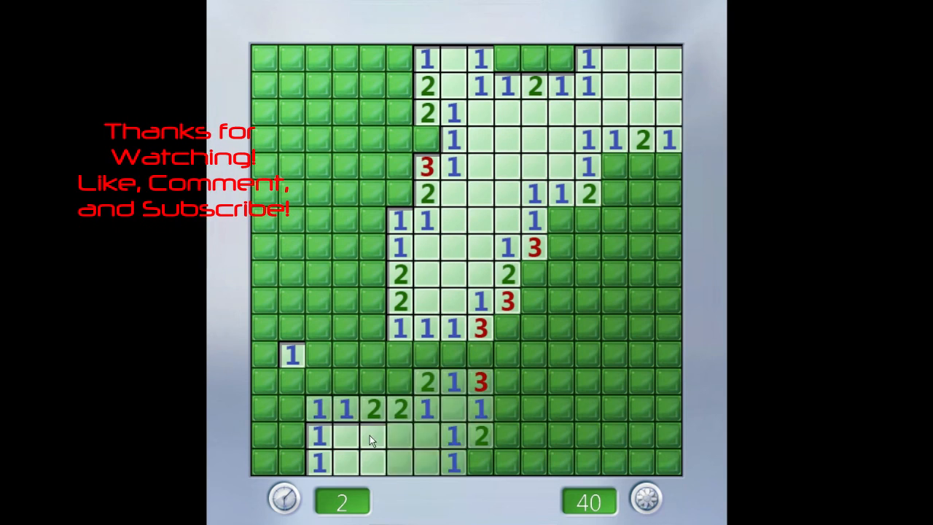
left_click(611, 271)
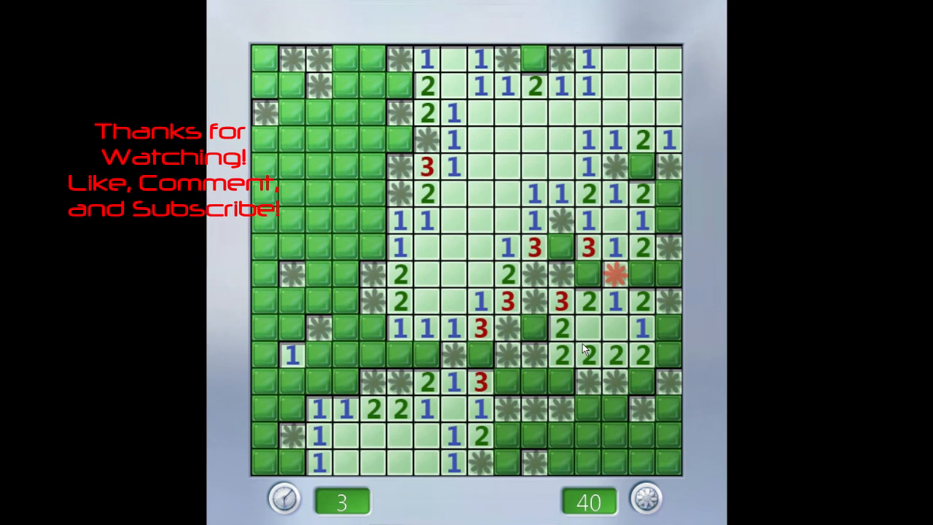